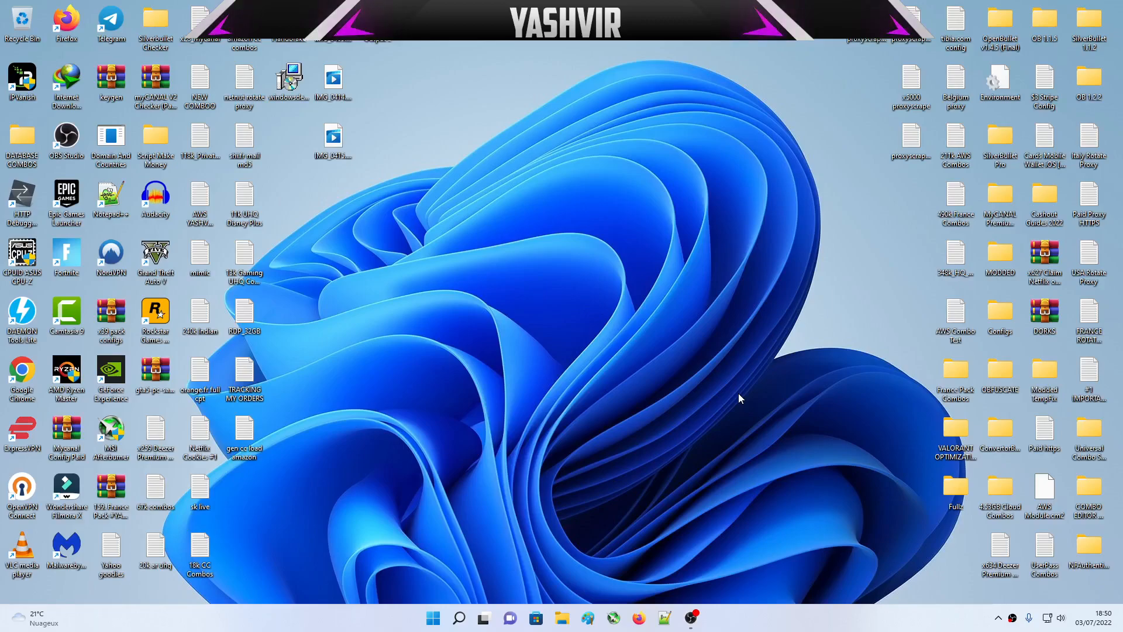
pyautogui.moveTo(331, 211)
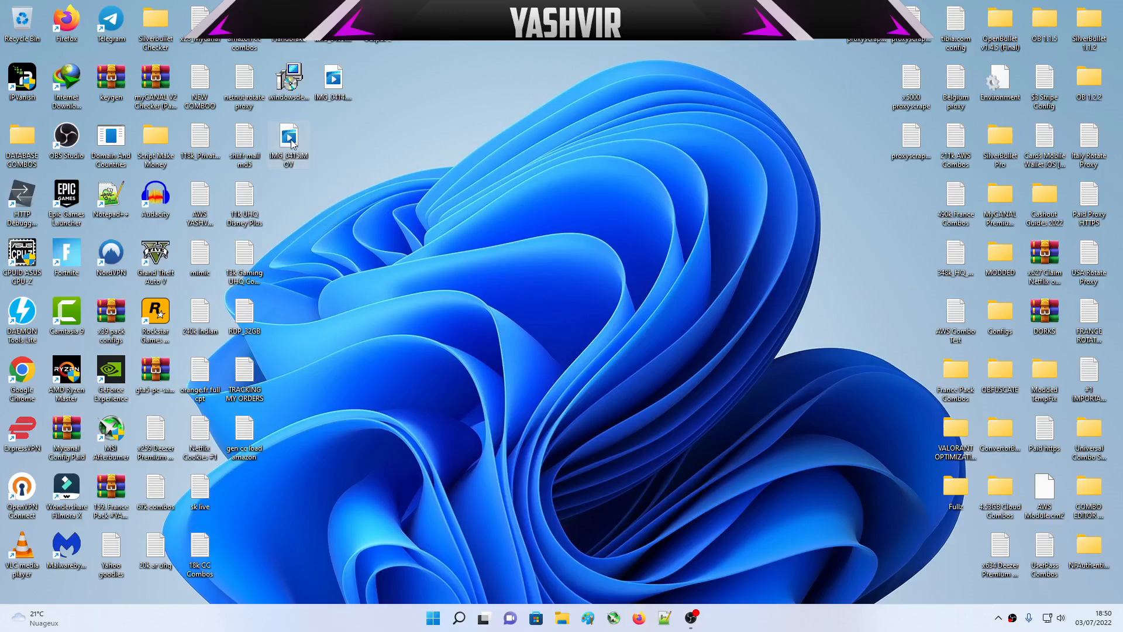
# - Dismiss Camtasia's cannot-load-file error for the MOV and close the project without saving
pyautogui.moveTo(289, 143); pyautogui.dragTo(334, 143)
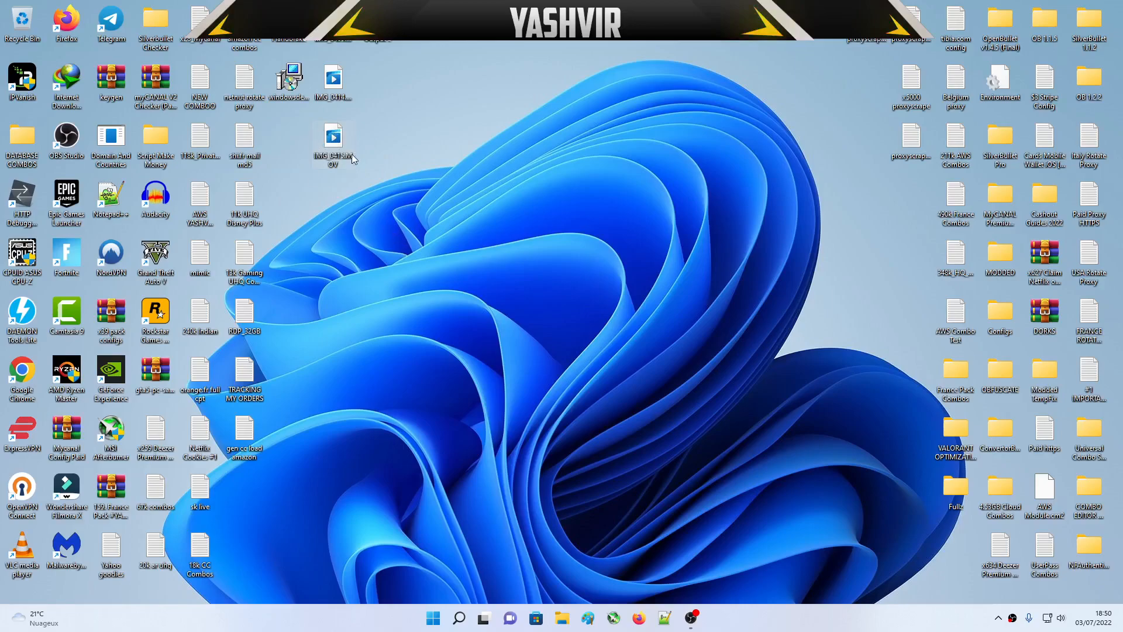
pyautogui.moveTo(351, 177)
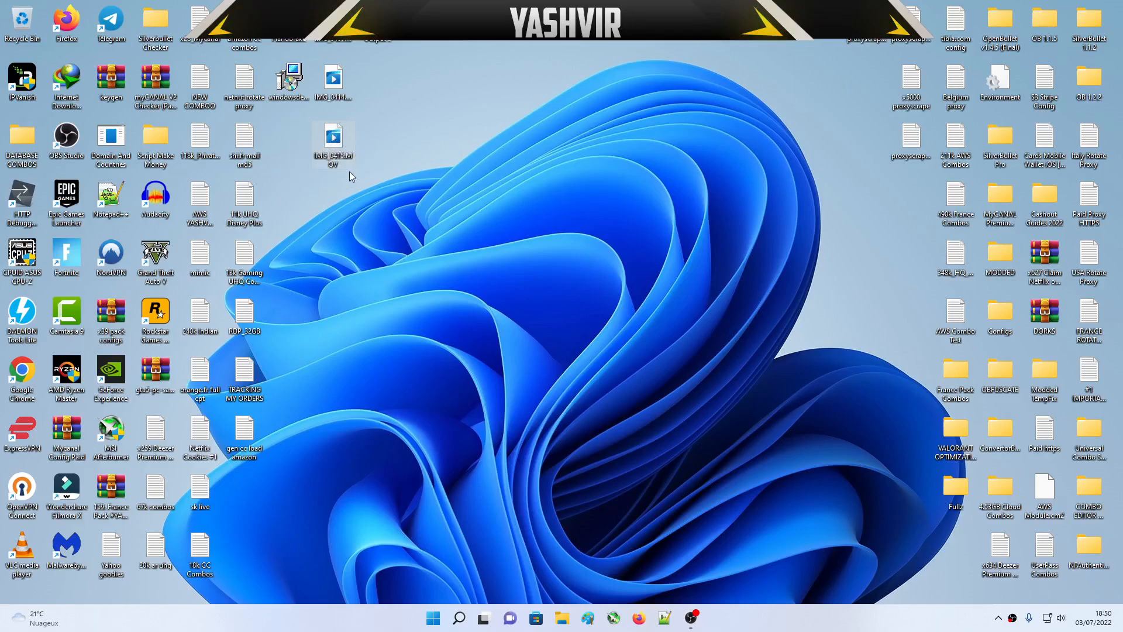
pyautogui.moveTo(333, 143)
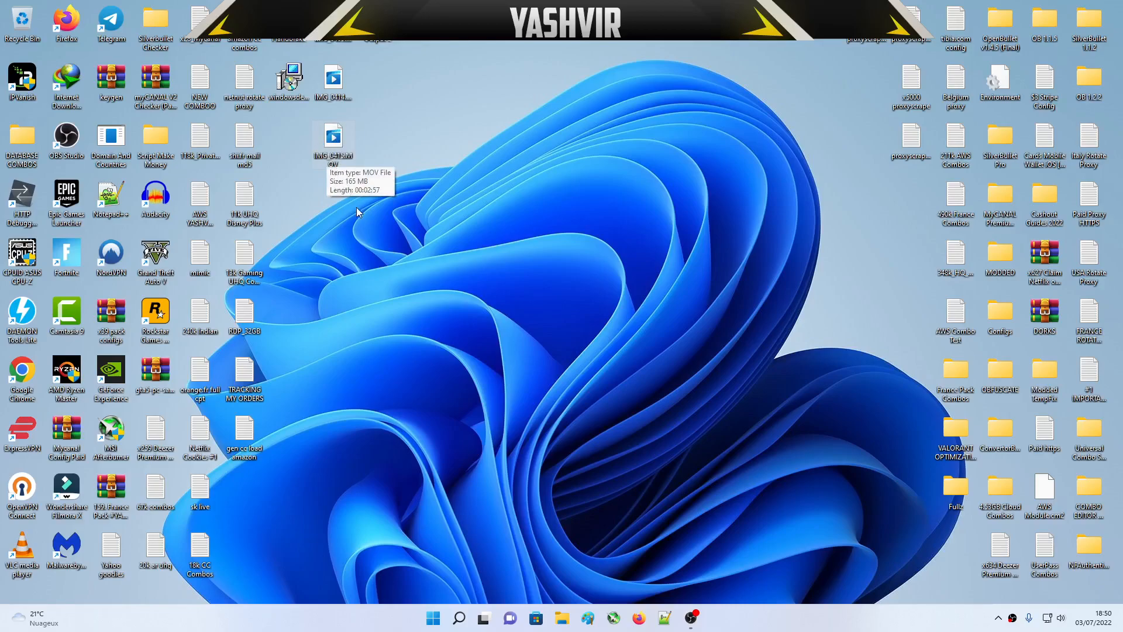
pyautogui.moveTo(358, 213)
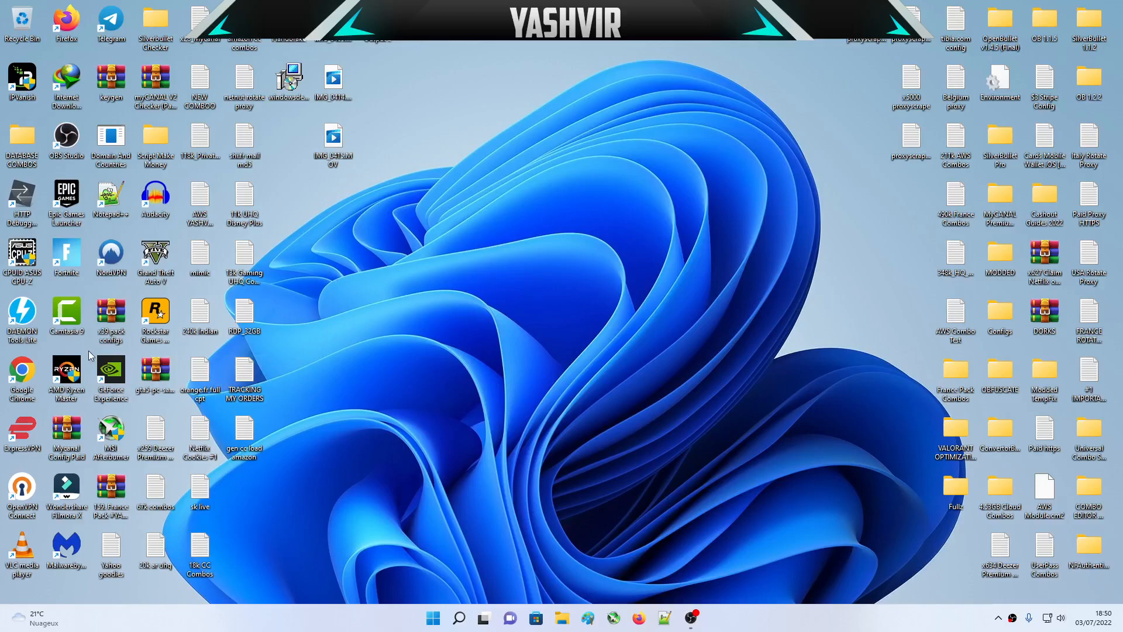
pyautogui.moveTo(89, 350)
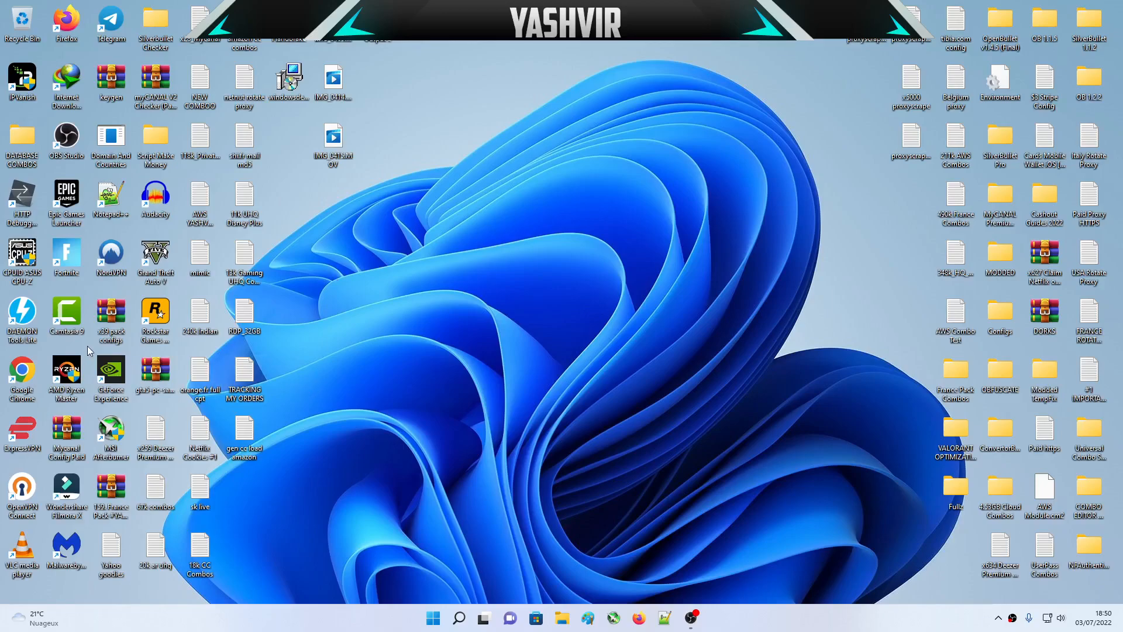
pyautogui.moveTo(368, 371)
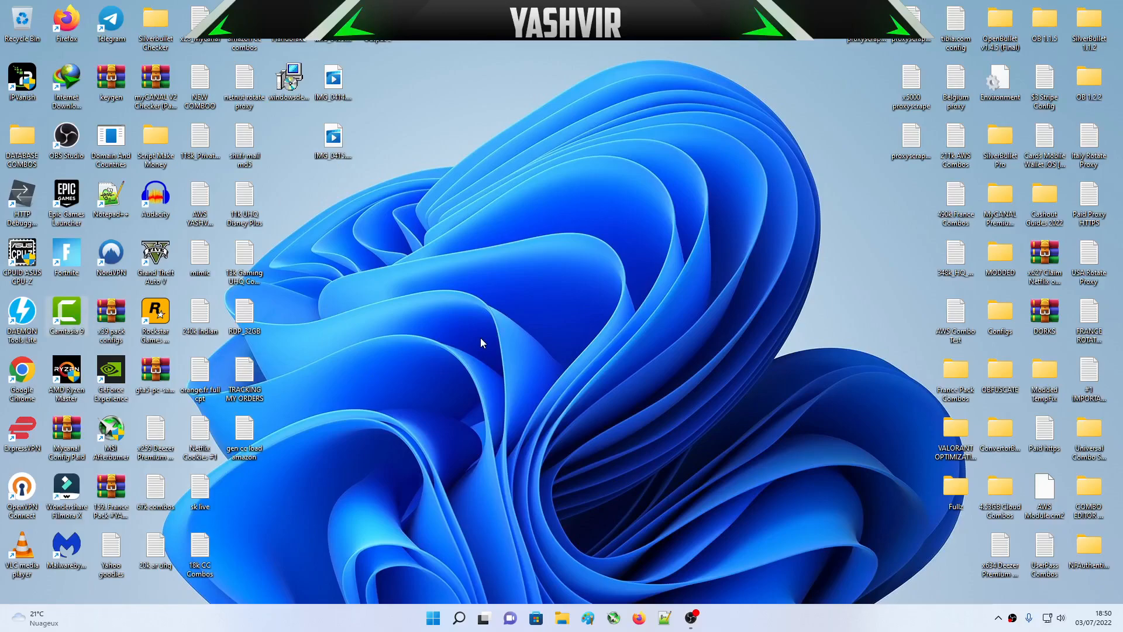
pyautogui.moveTo(498, 371)
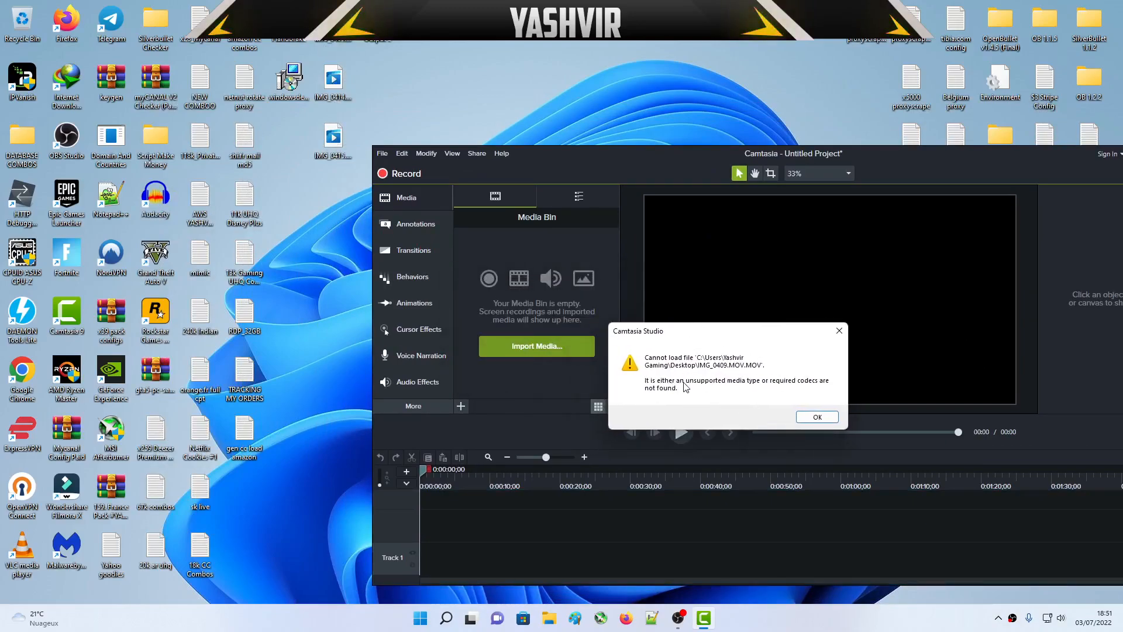
pyautogui.moveTo(728, 391)
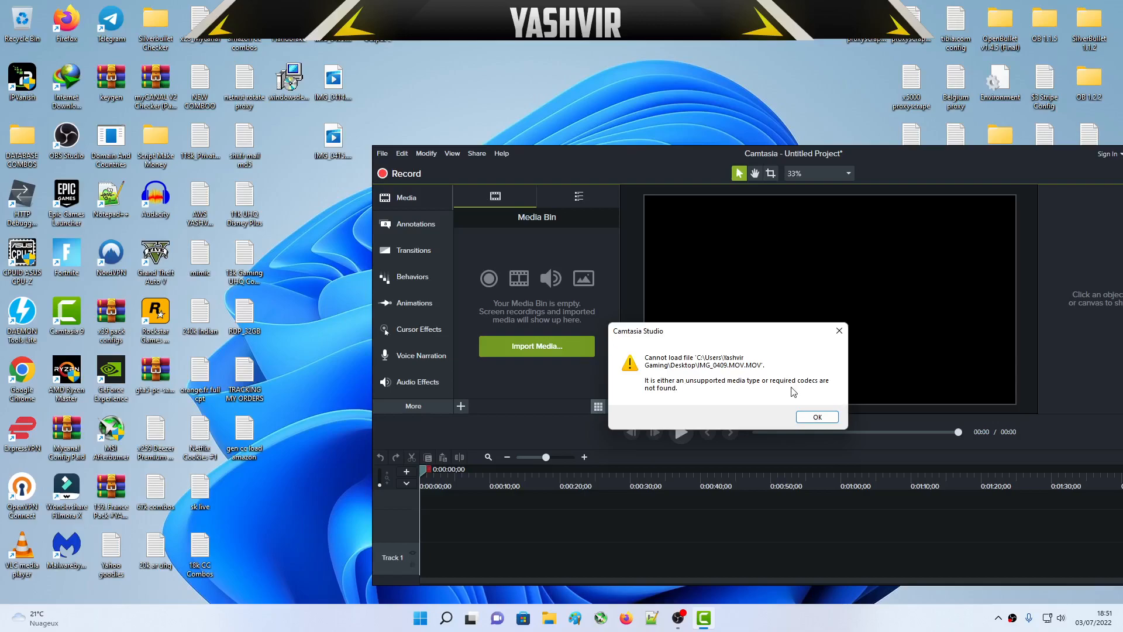
pyautogui.moveTo(815, 418)
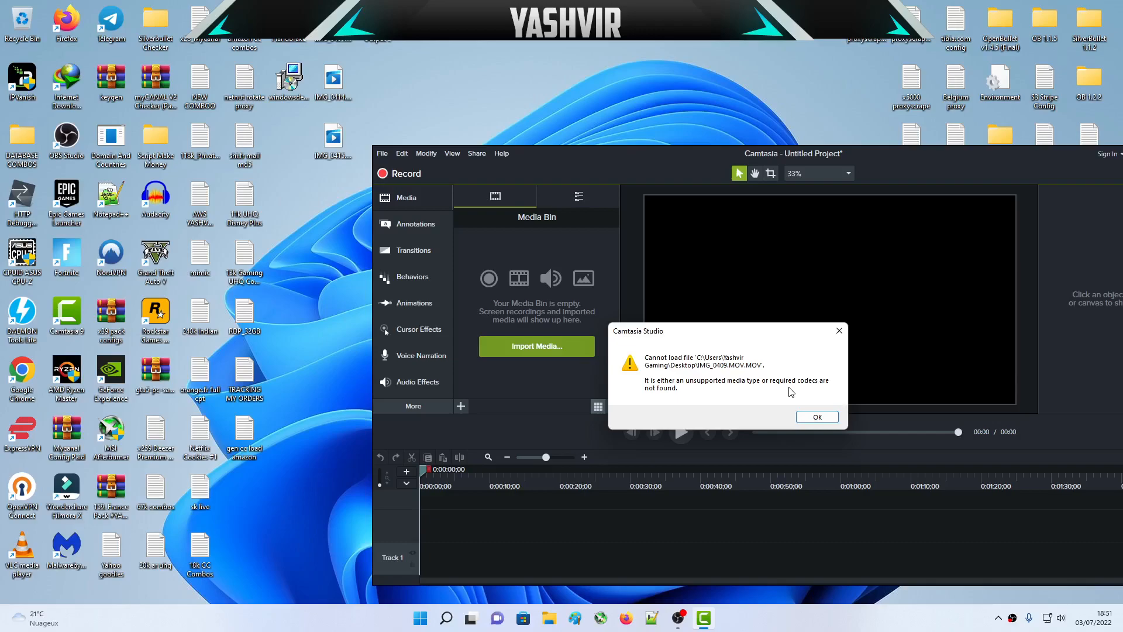
pyautogui.moveTo(676, 392)
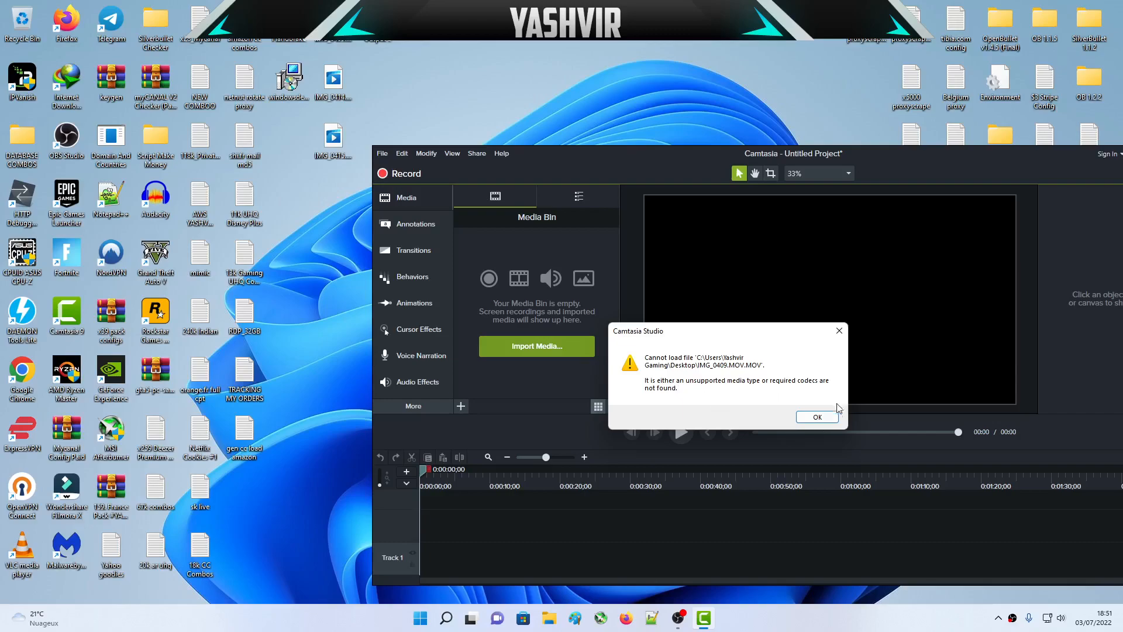
pyautogui.moveTo(524, 319)
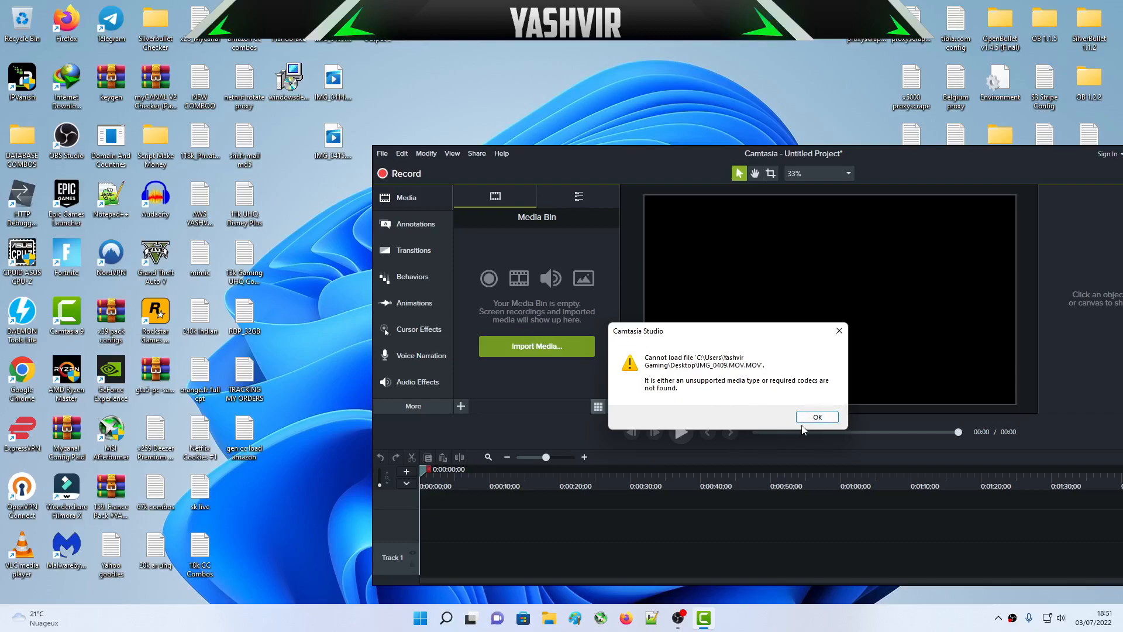
pyautogui.click(815, 416)
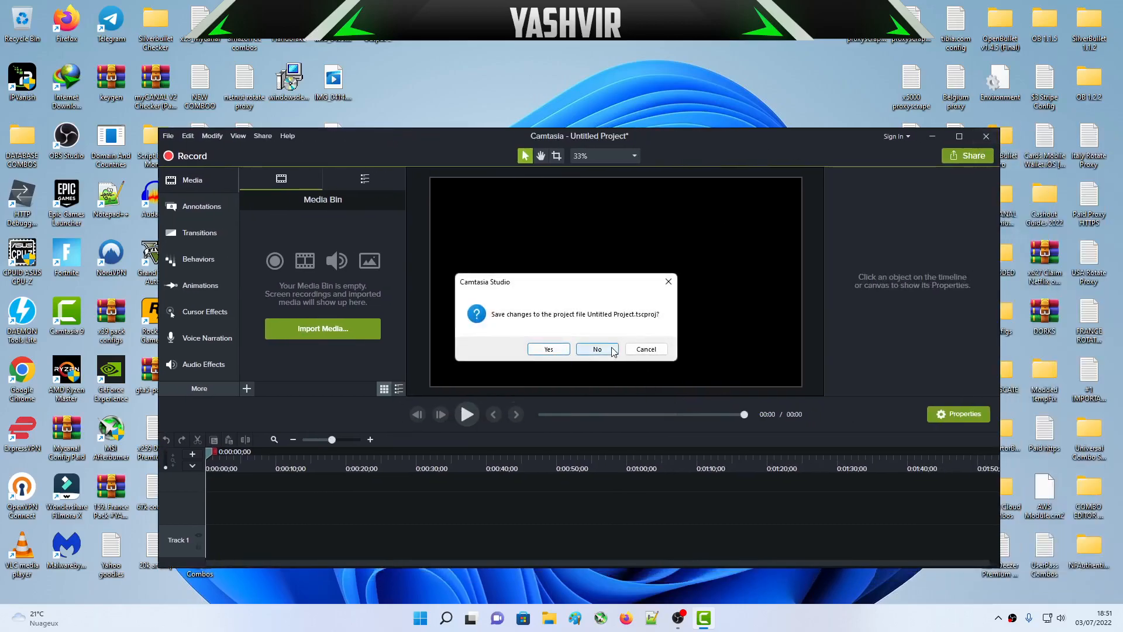
pyautogui.click(597, 349)
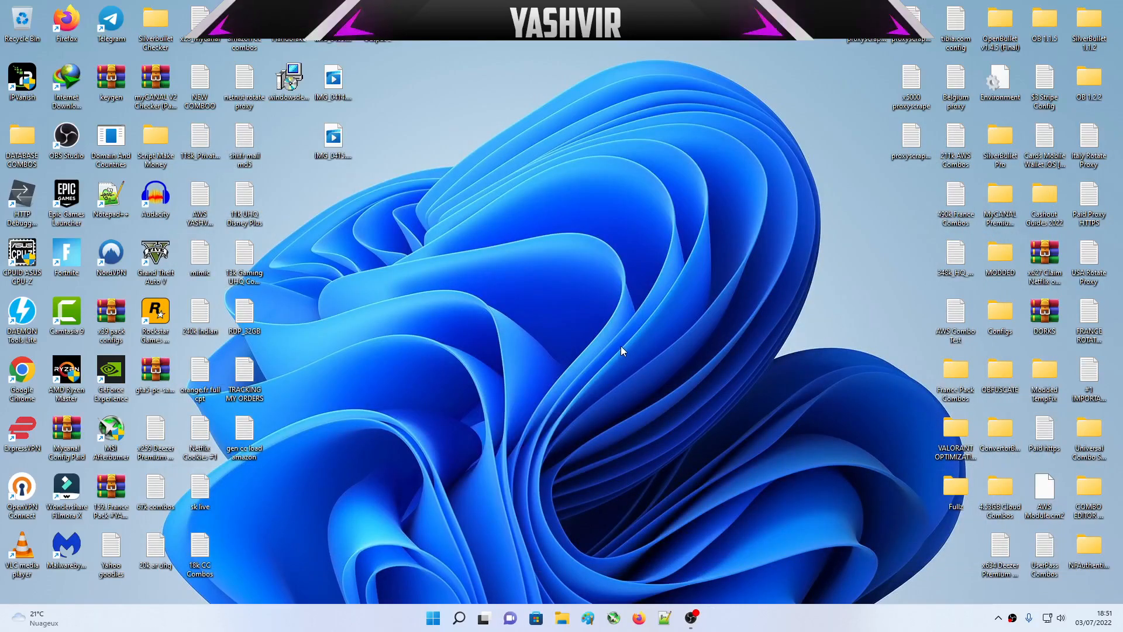
pyautogui.moveTo(566, 138)
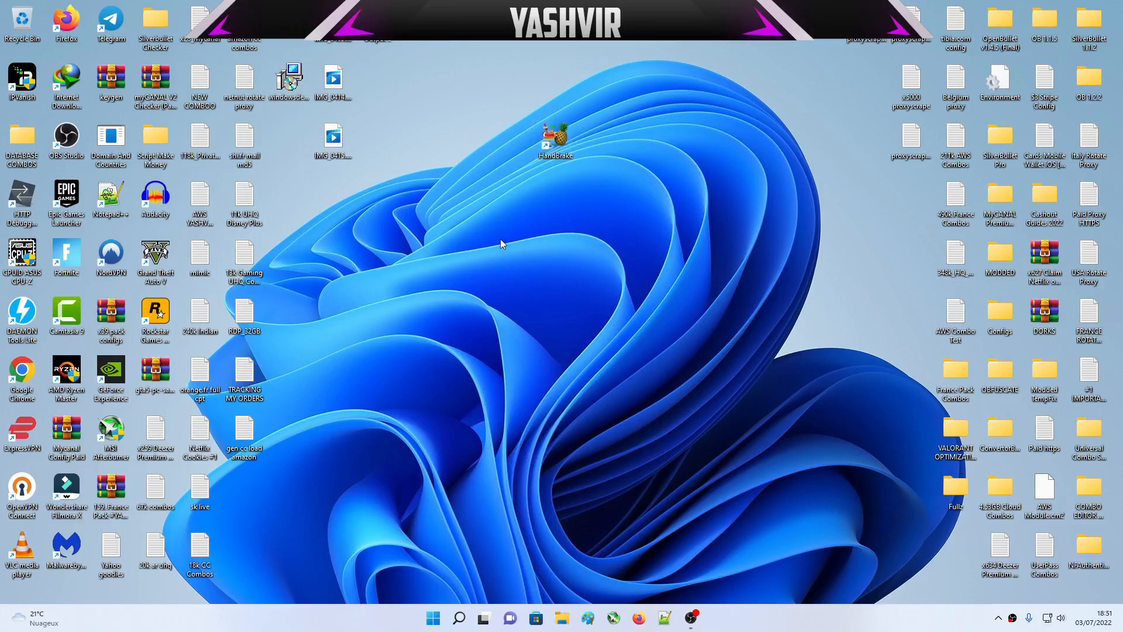
pyautogui.moveTo(500, 312)
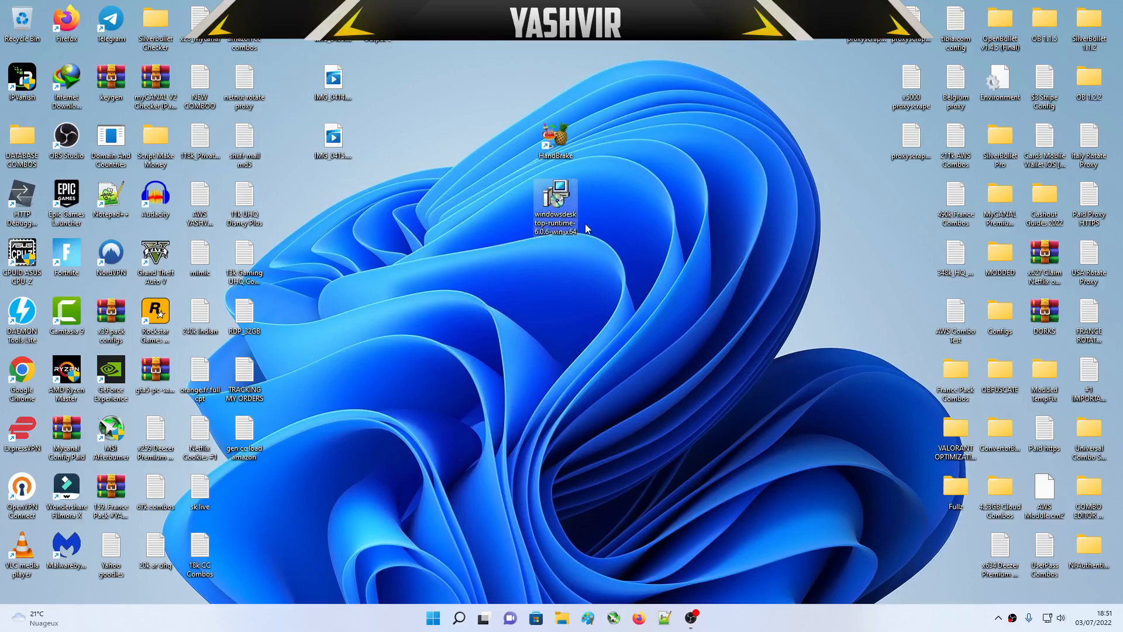
pyautogui.moveTo(555, 215)
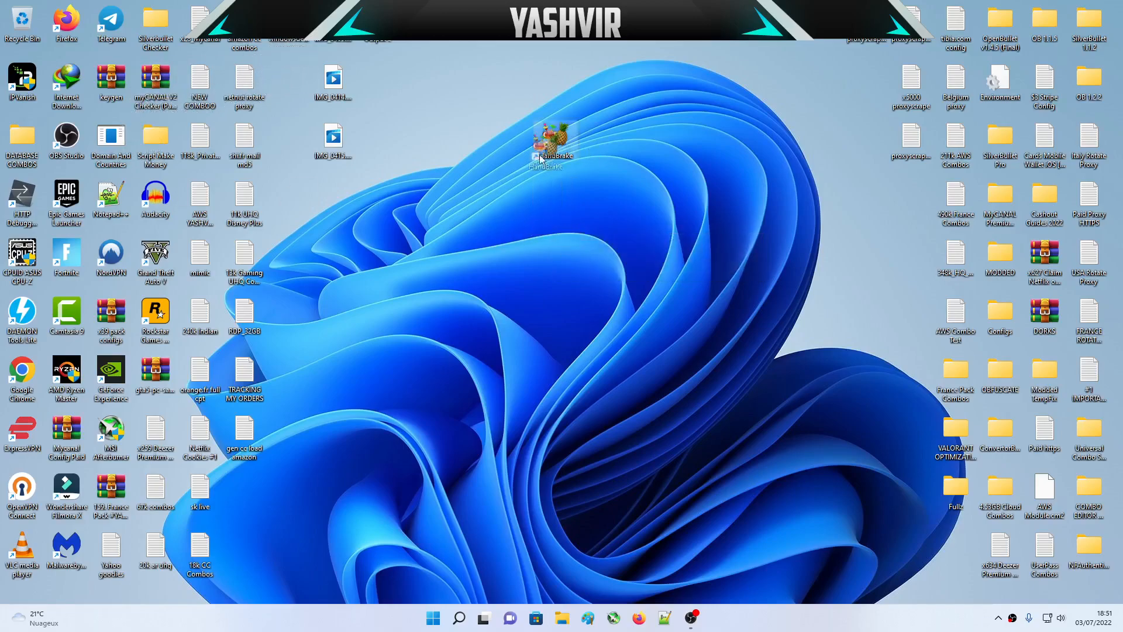
# - Move the HandBrake shortcut beside the videos, close Movies & TV, launch HandBrake briefly and close it
pyautogui.moveTo(551, 142); pyautogui.dragTo(378, 82)
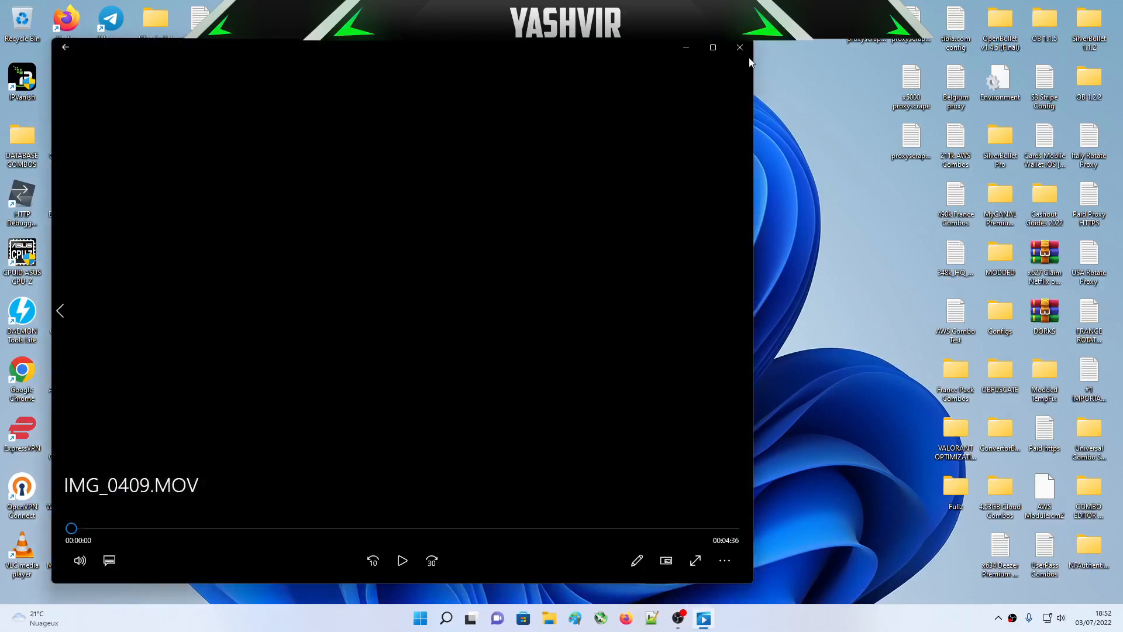
pyautogui.click(739, 47)
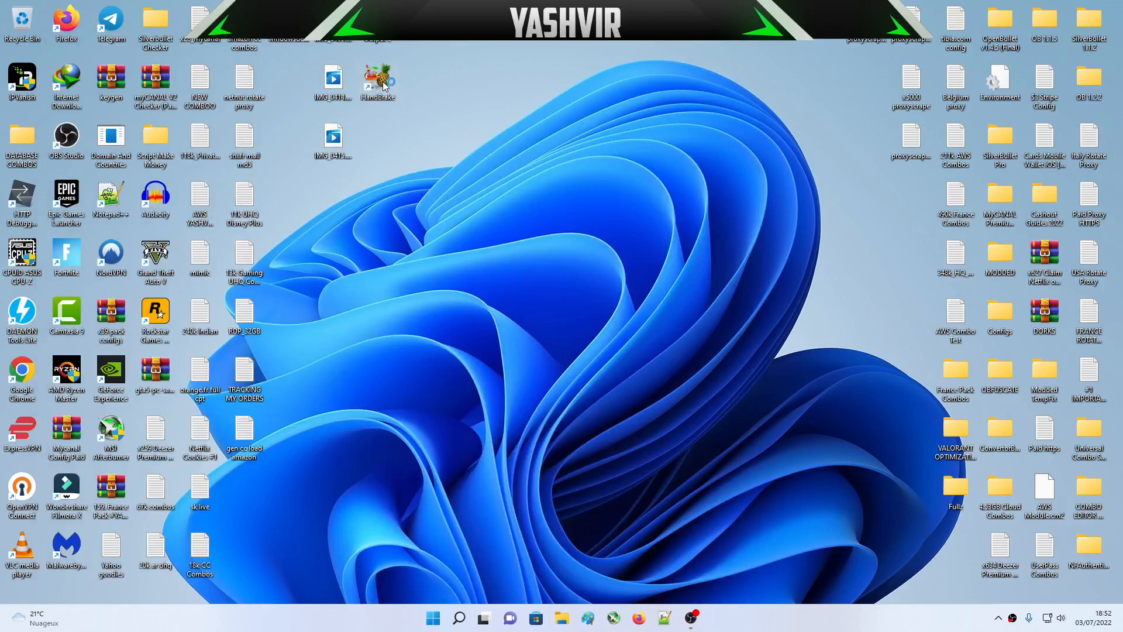
pyautogui.doubleClick(377, 80)
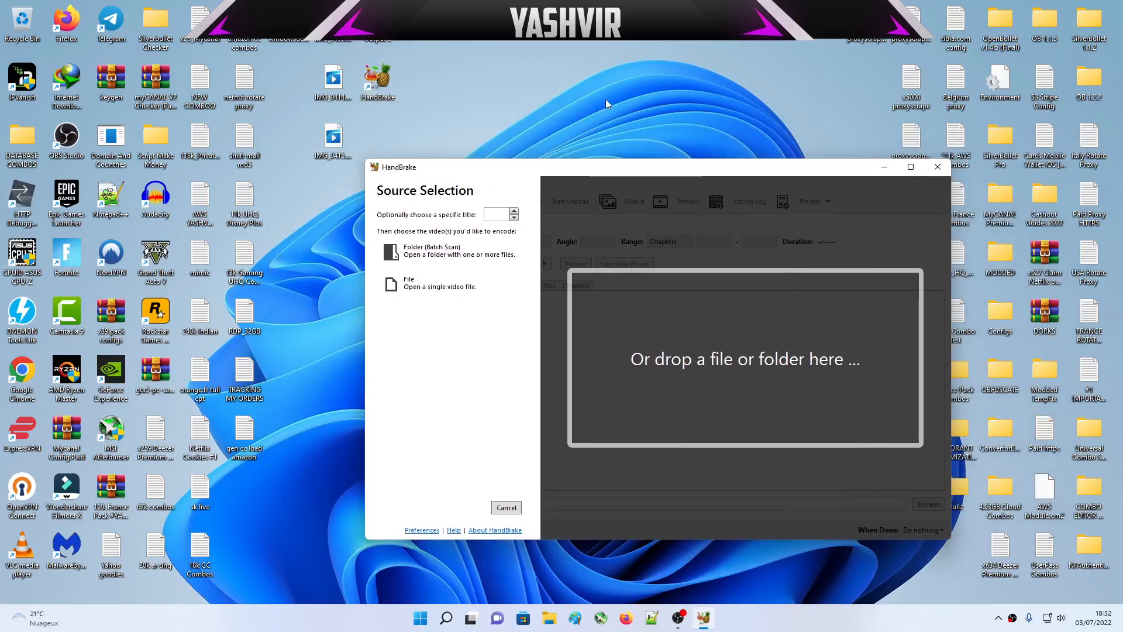
pyautogui.moveTo(924, 172)
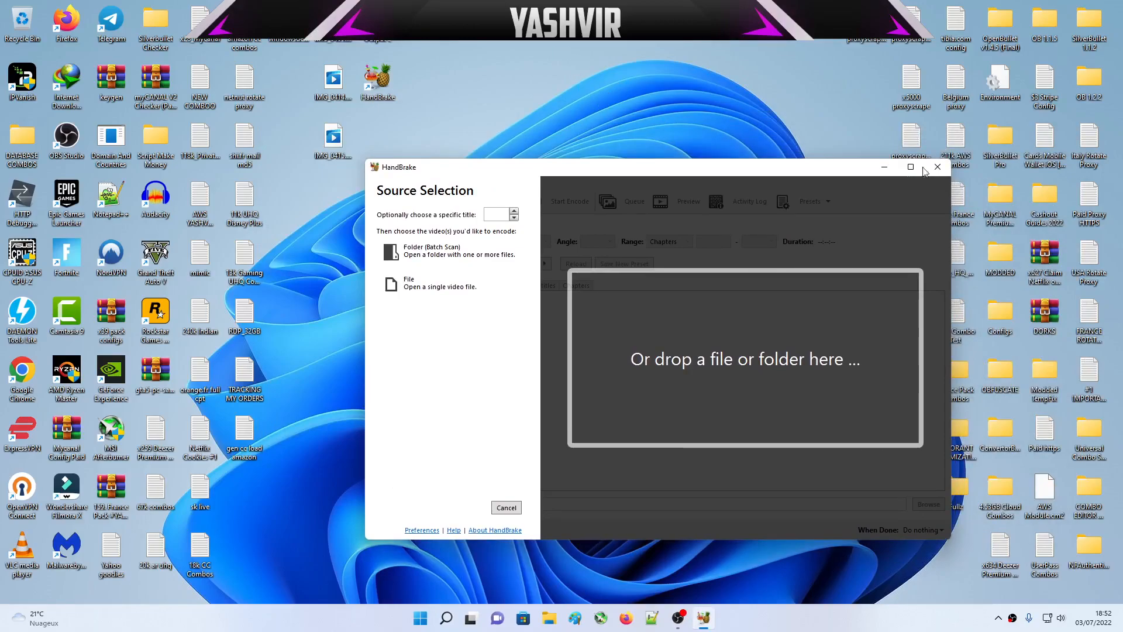
pyautogui.click(936, 168)
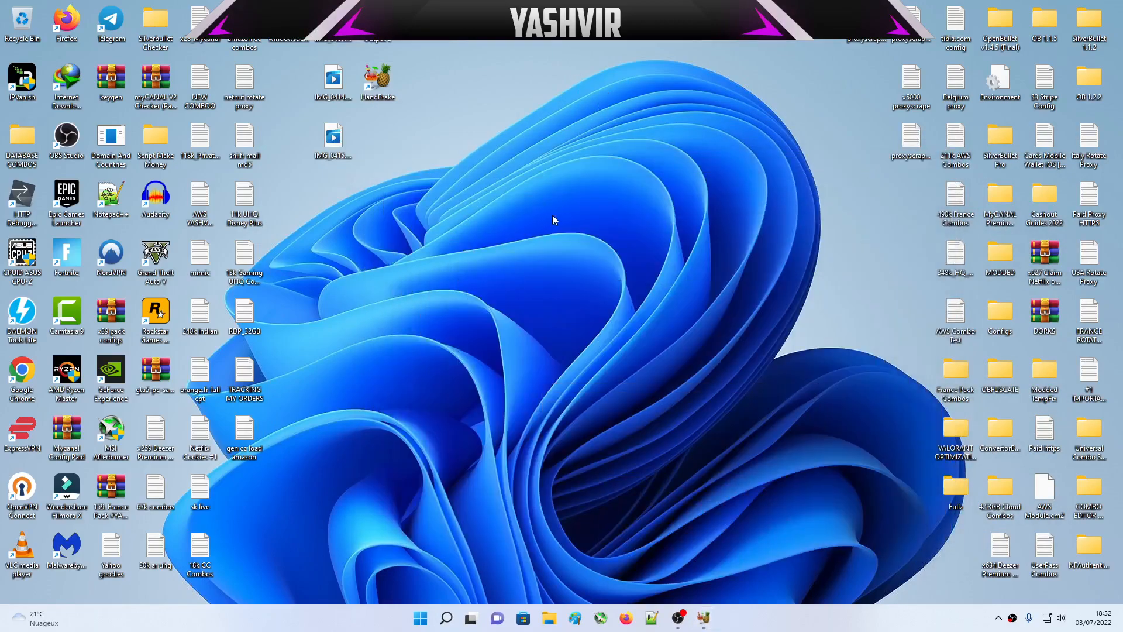
pyautogui.moveTo(558, 215)
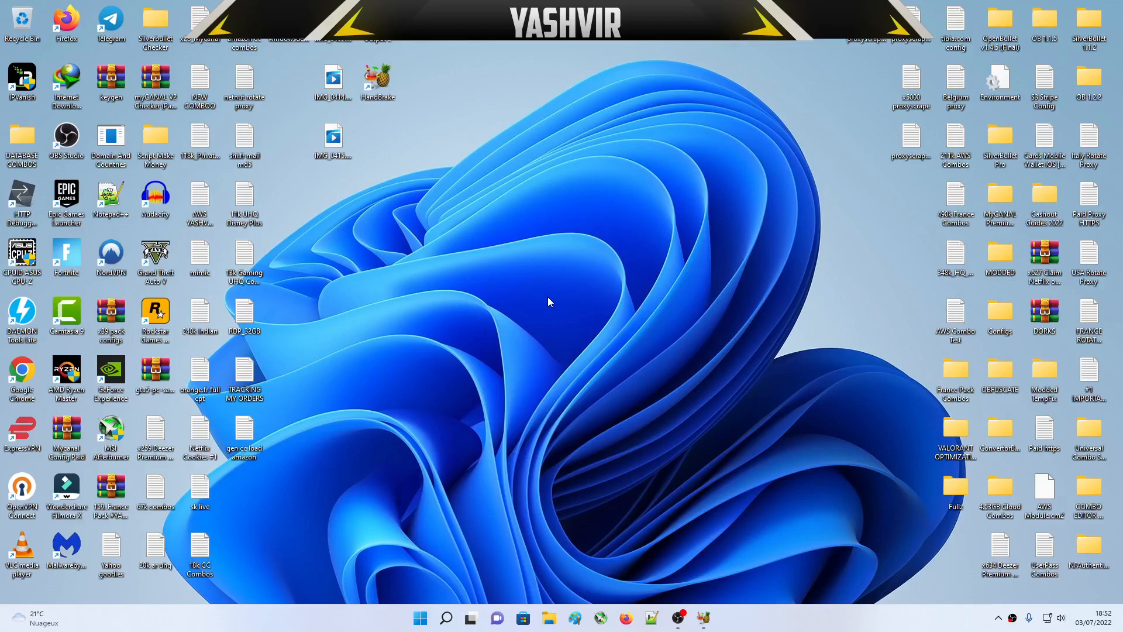
pyautogui.moveTo(407, 128)
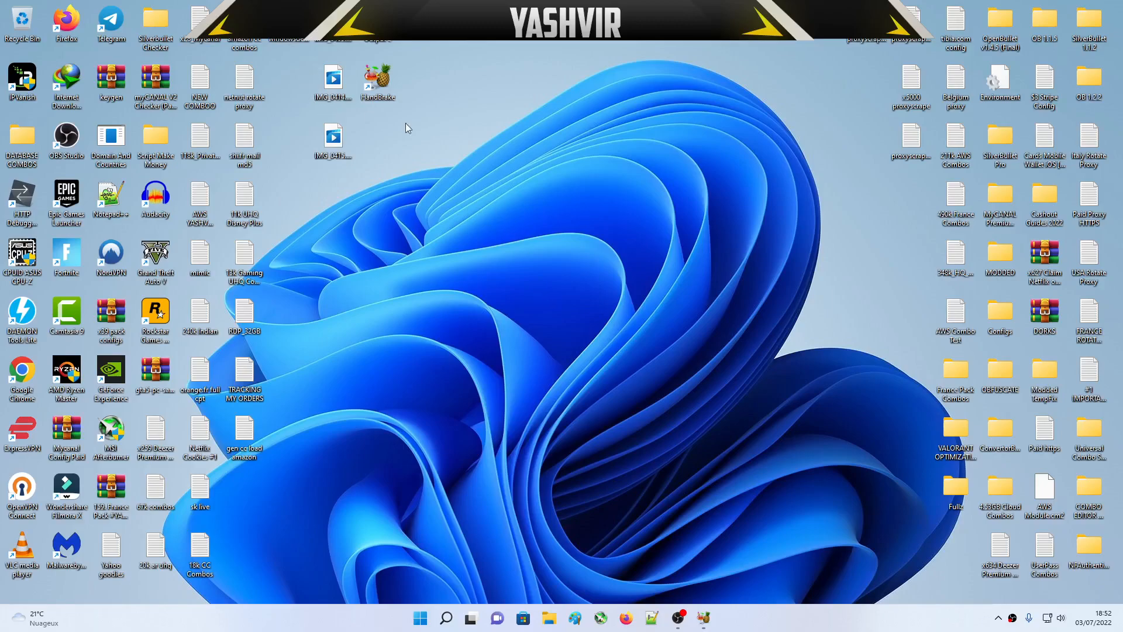
pyautogui.moveTo(505, 200)
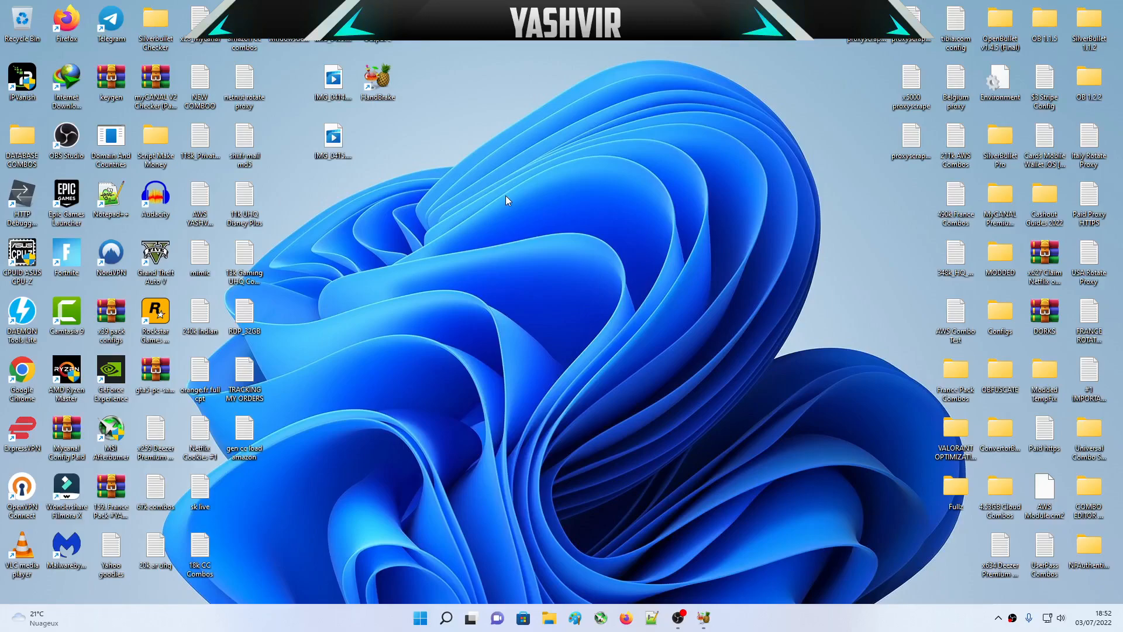
# - From the desktop context menu, set NVIDIA Control Panel's PhysX processor to the GeForce GTX 1650
pyautogui.rightClick(507, 200)
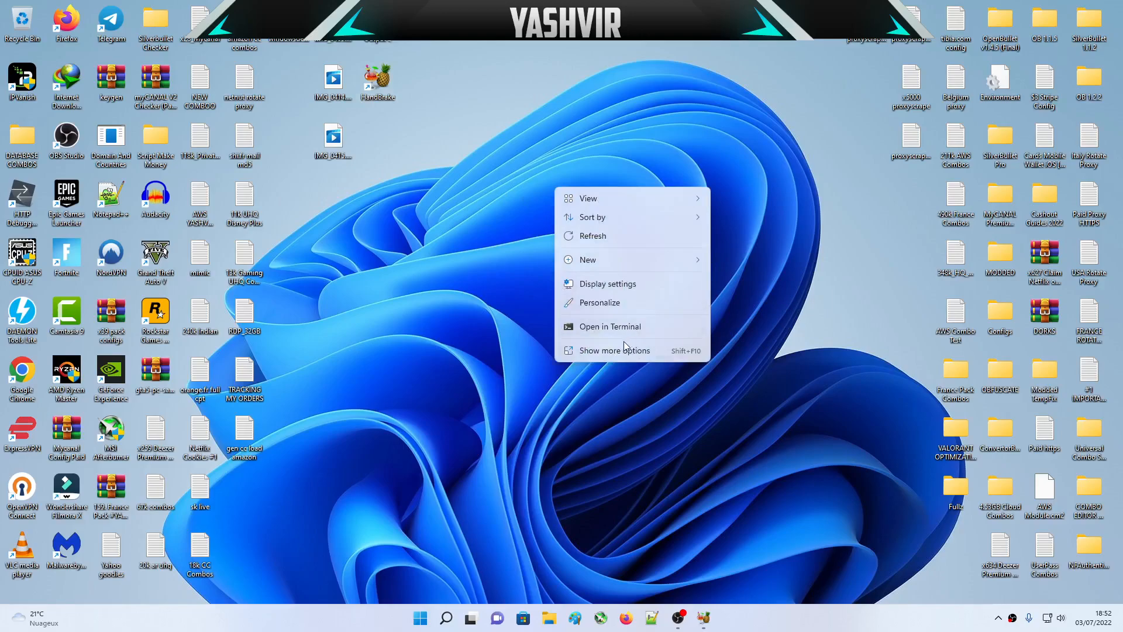
pyautogui.click(613, 349)
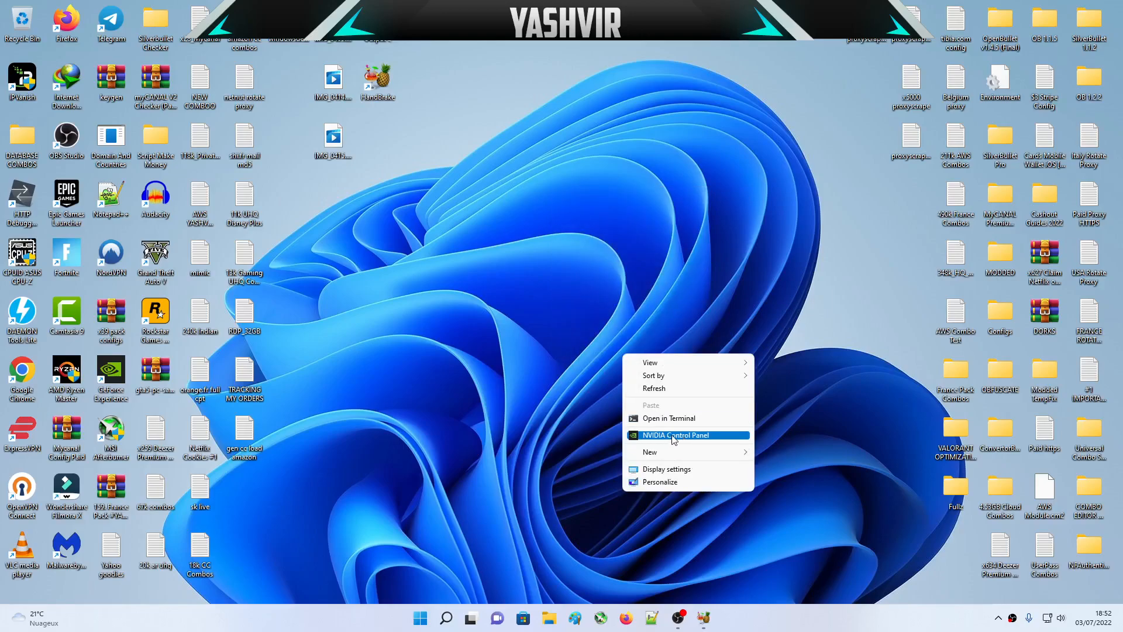
pyautogui.click(592, 354)
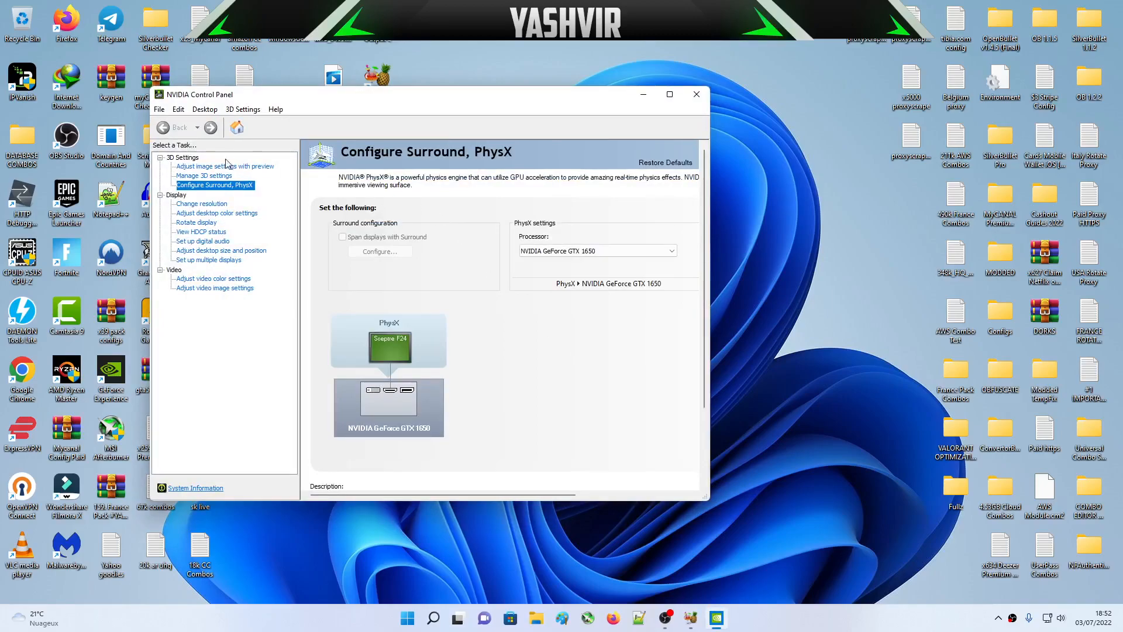
pyautogui.moveTo(231, 195)
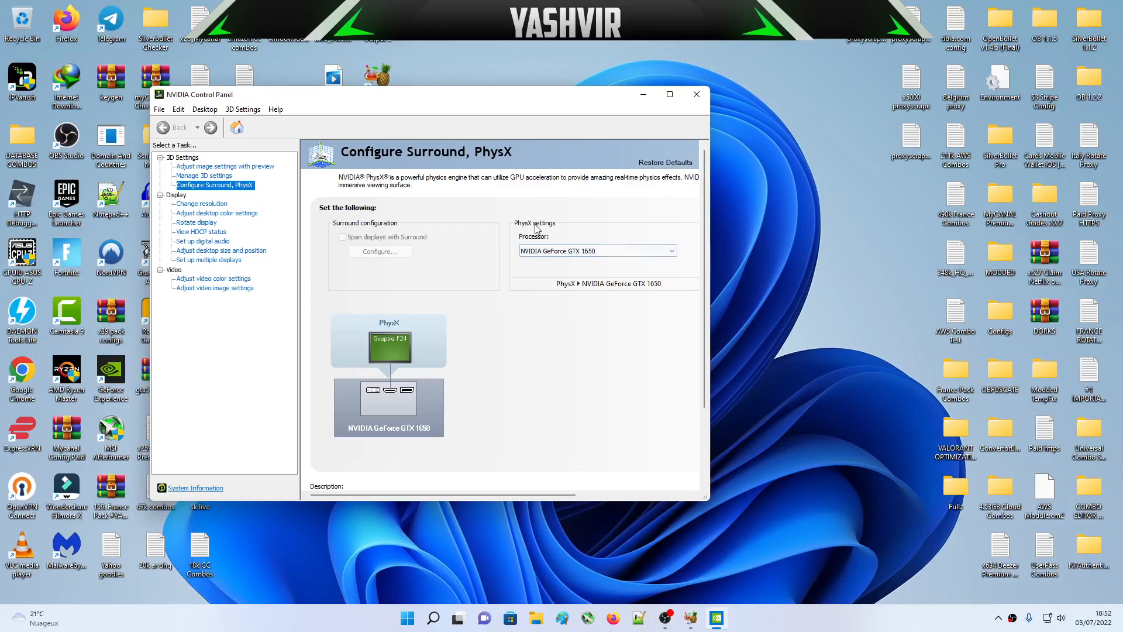
pyautogui.moveTo(552, 228)
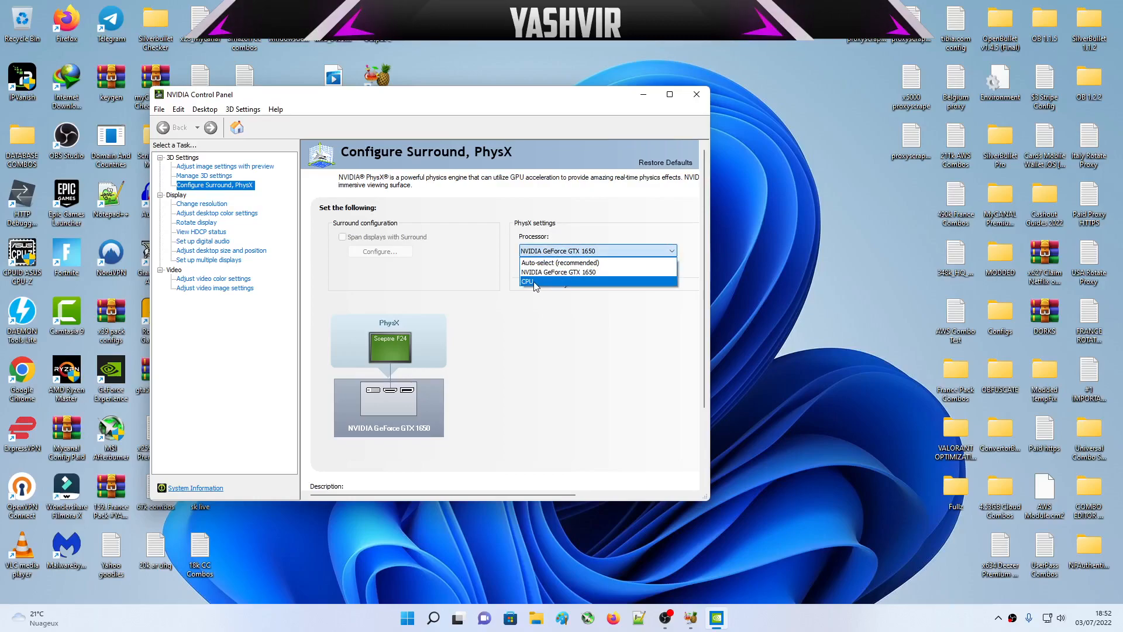
pyautogui.click(559, 271)
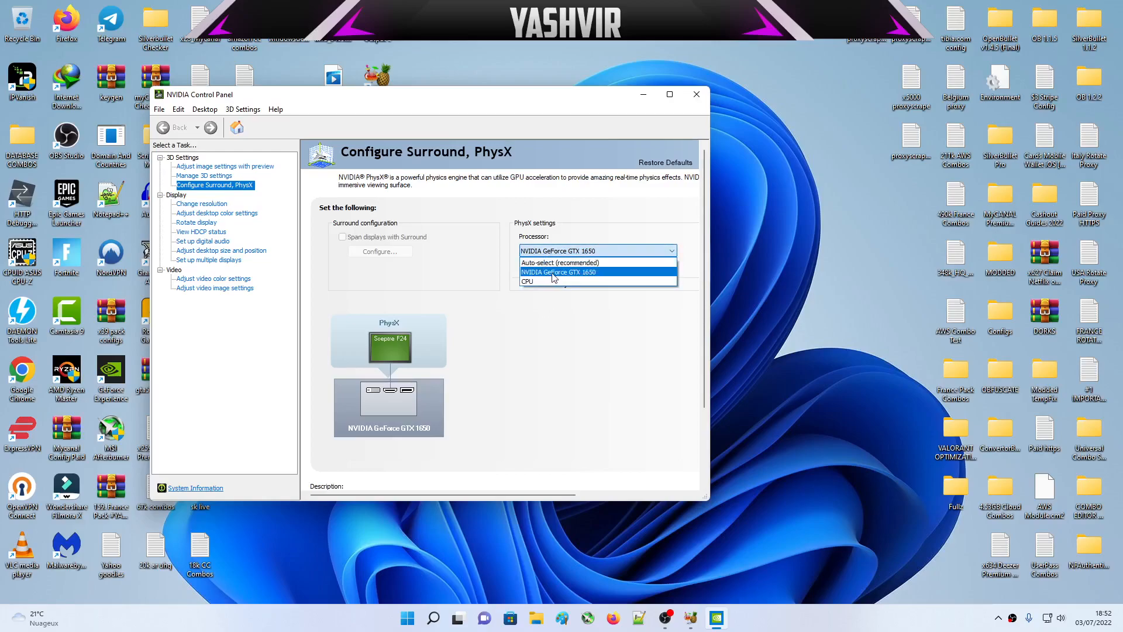
pyautogui.click(558, 273)
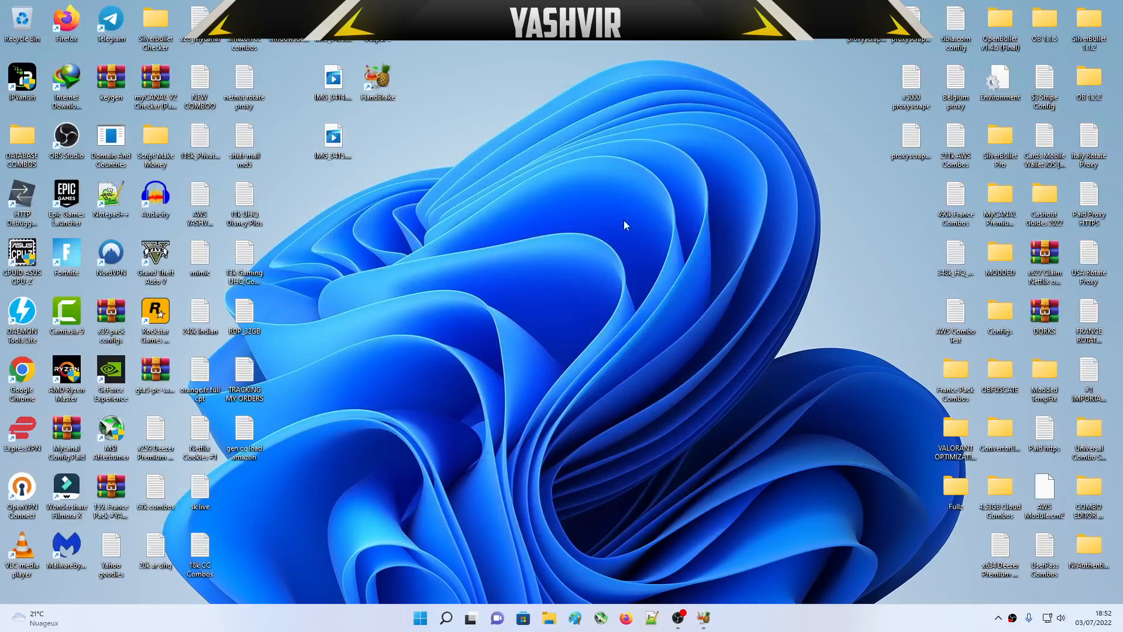
pyautogui.moveTo(566, 260)
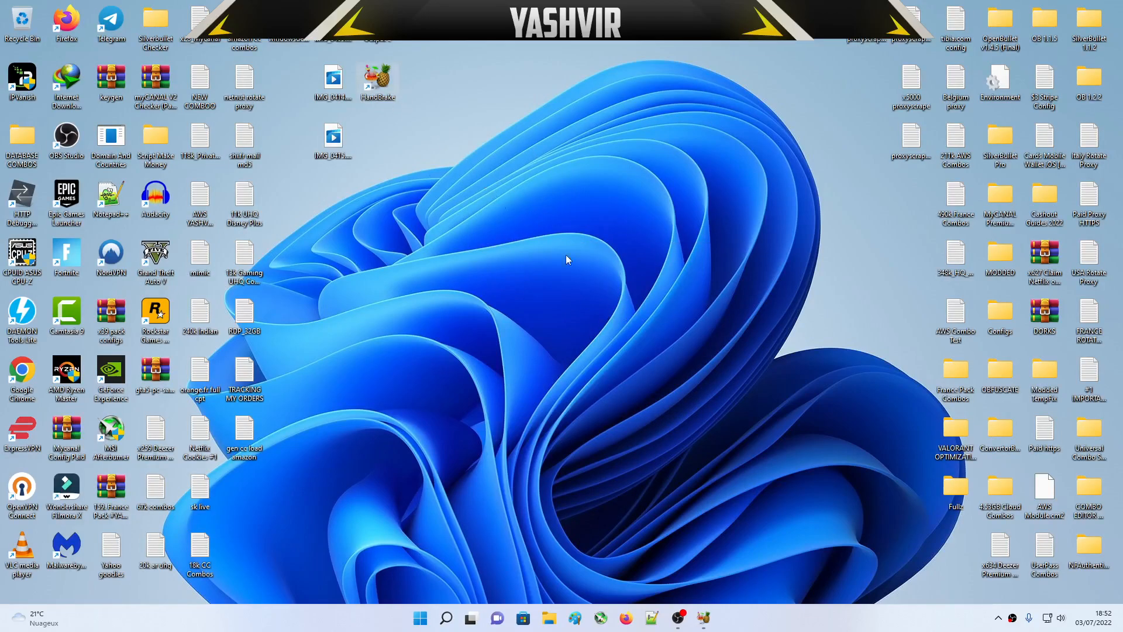
# - Launch HandBrake and load IMG_0409.MOV as the source video
pyautogui.doubleClick(378, 78)
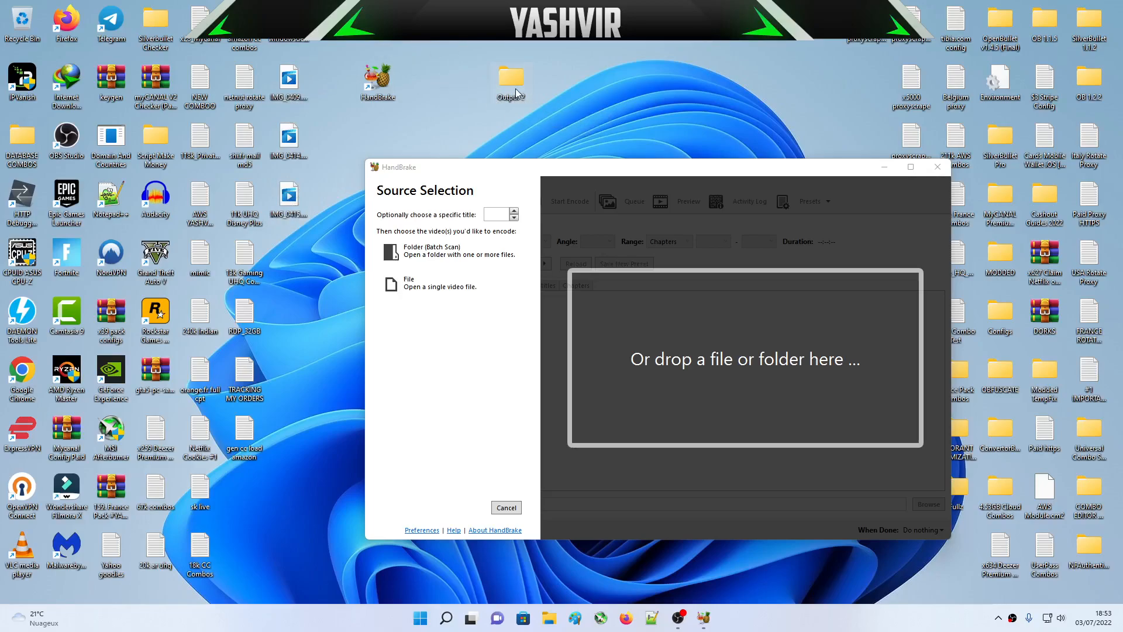
pyautogui.doubleClick(511, 81)
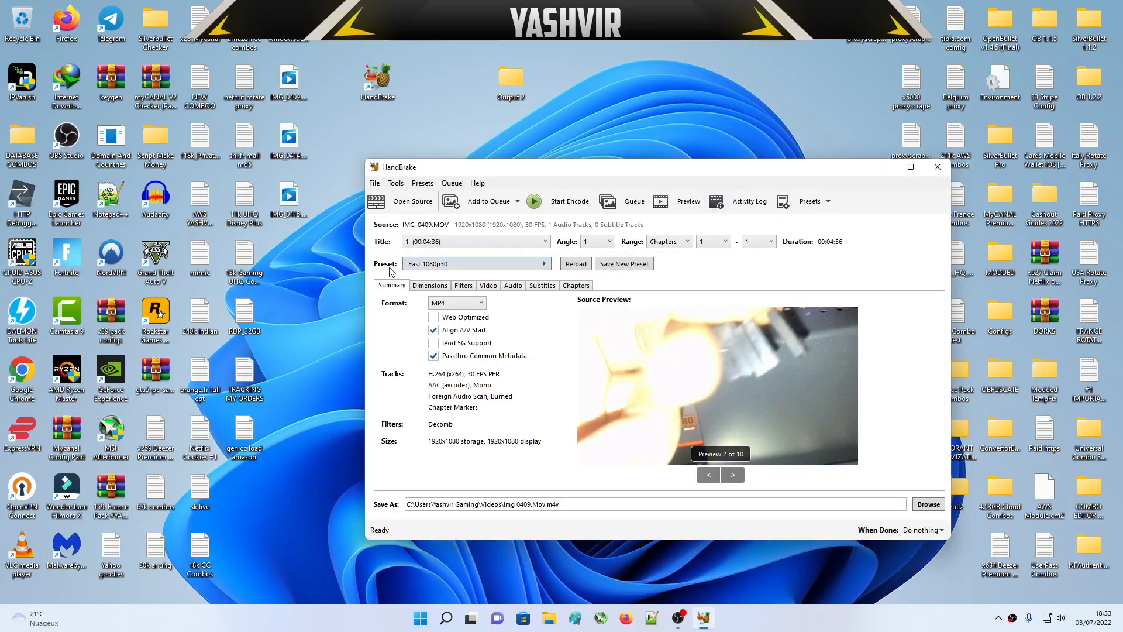
# - Choose the Very Fast 1080p30 preset and switch the video encoder to H.264 (Nvidia NVEnc)
pyautogui.click(474, 263)
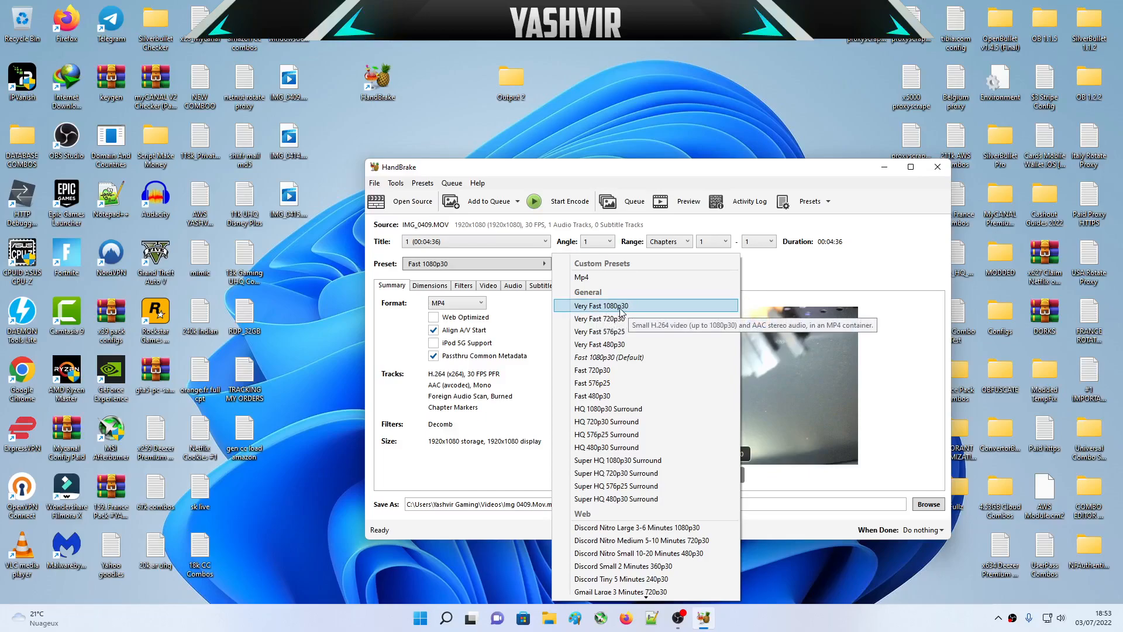
pyautogui.click(599, 305)
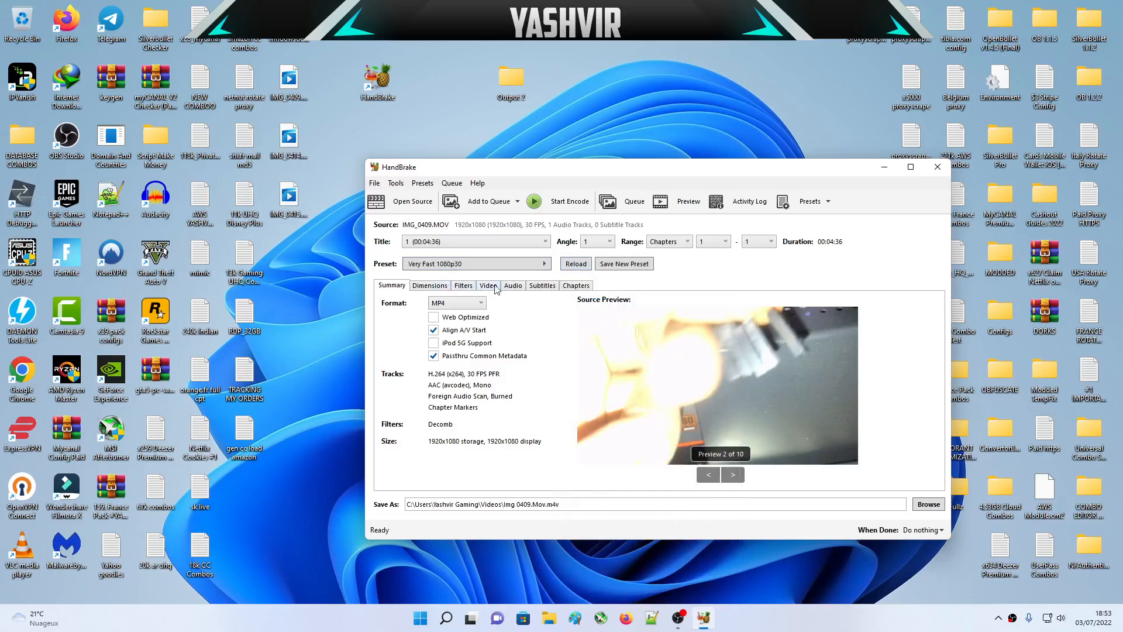
pyautogui.click(488, 286)
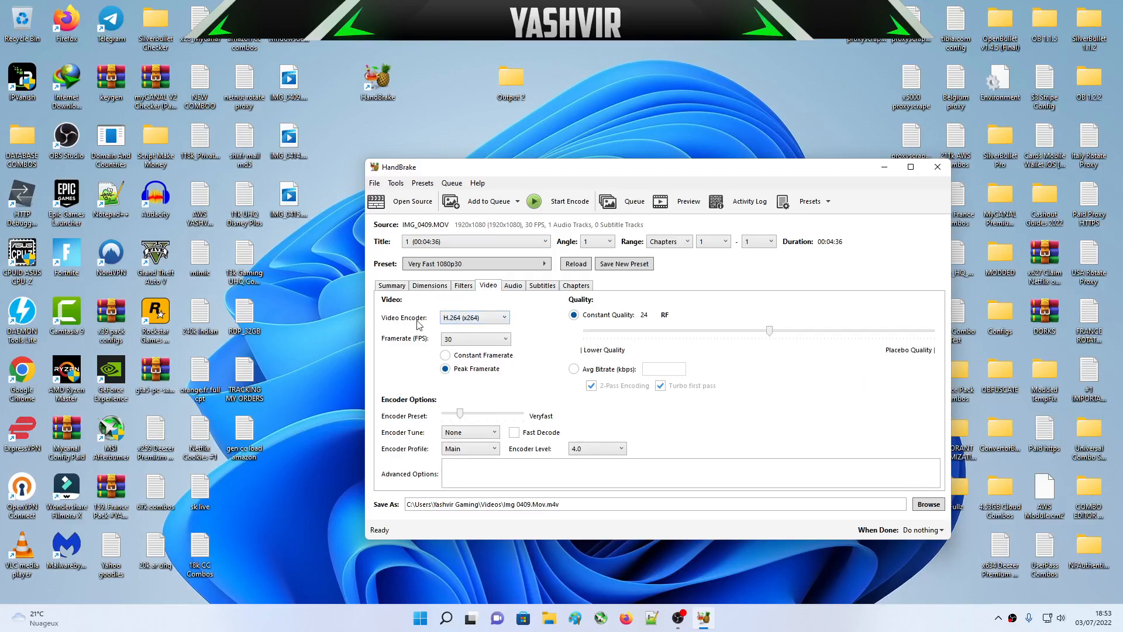
pyautogui.moveTo(473, 316)
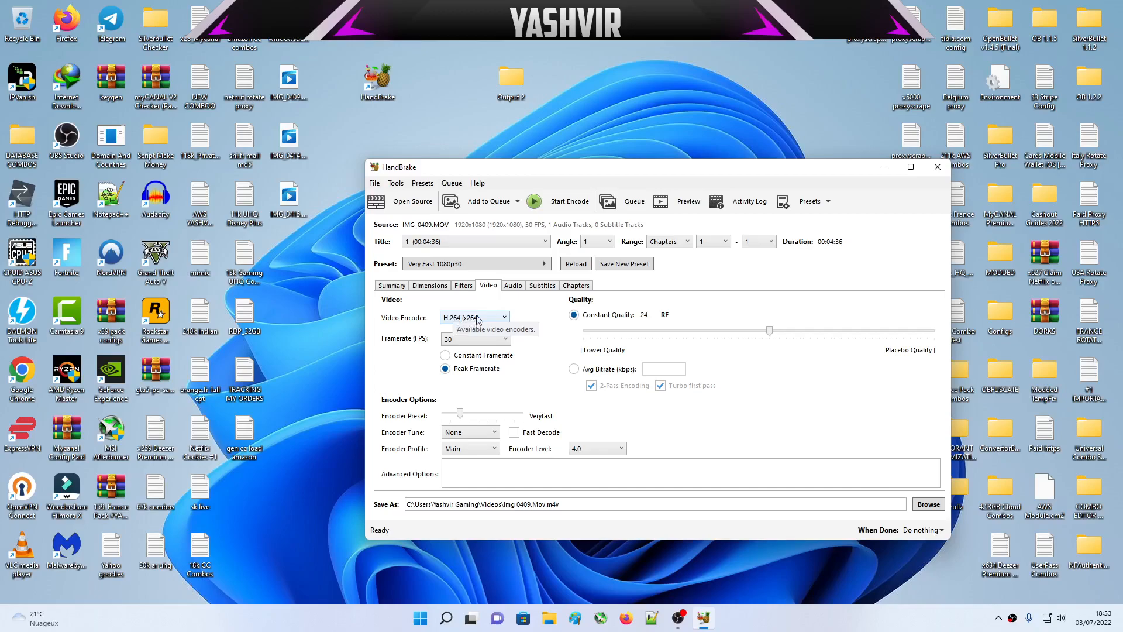
pyautogui.moveTo(486, 324)
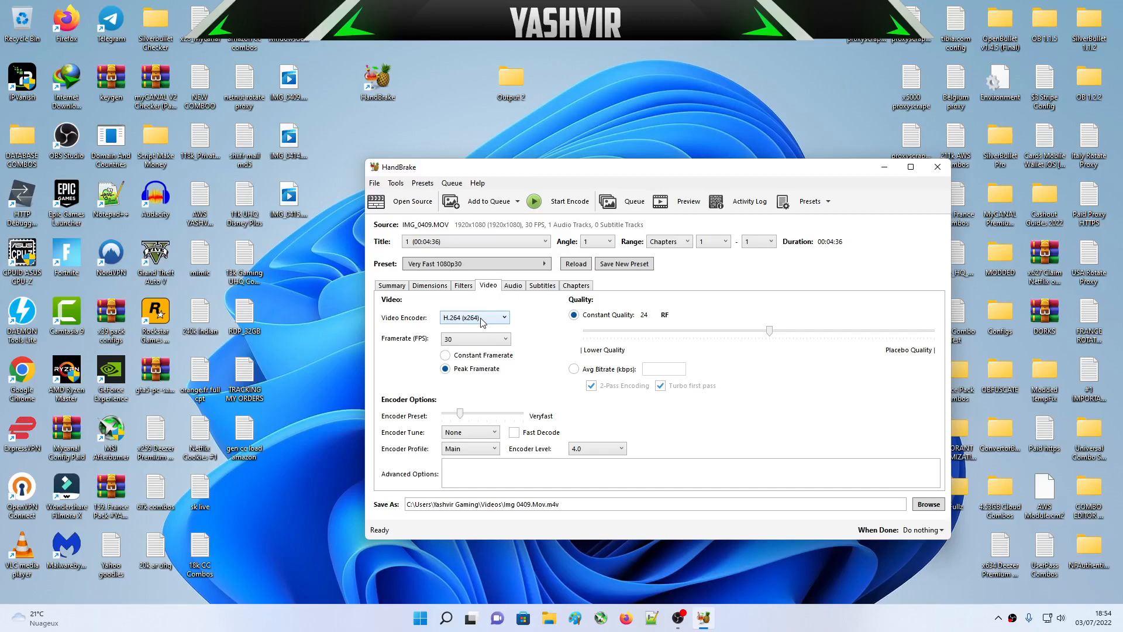
pyautogui.moveTo(418, 324)
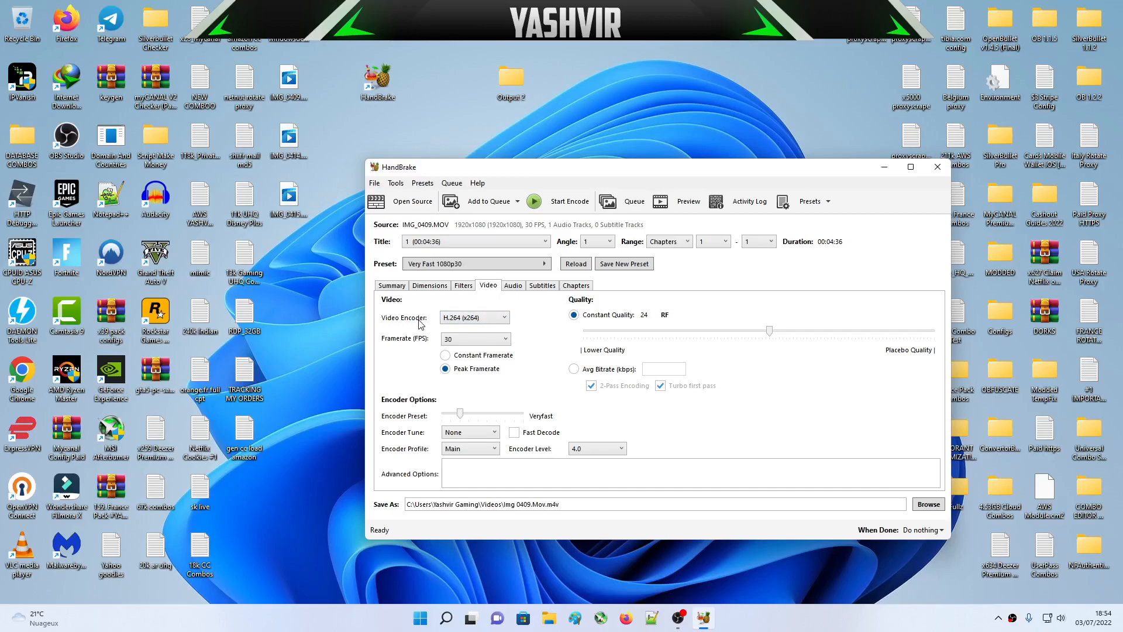
pyautogui.moveTo(474, 317)
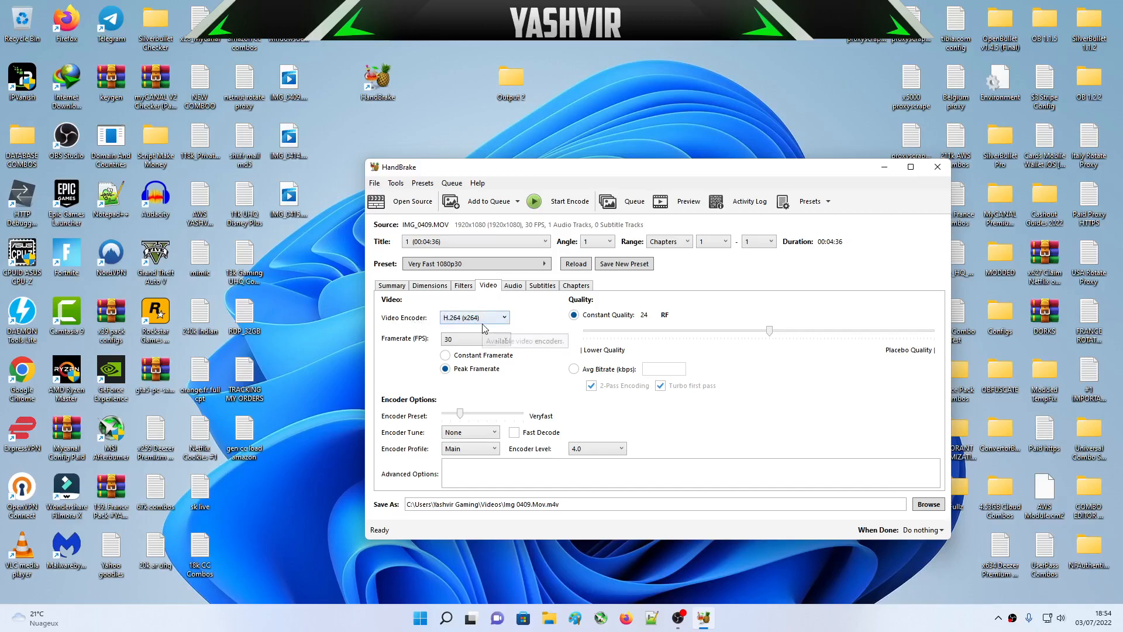
pyautogui.click(503, 317)
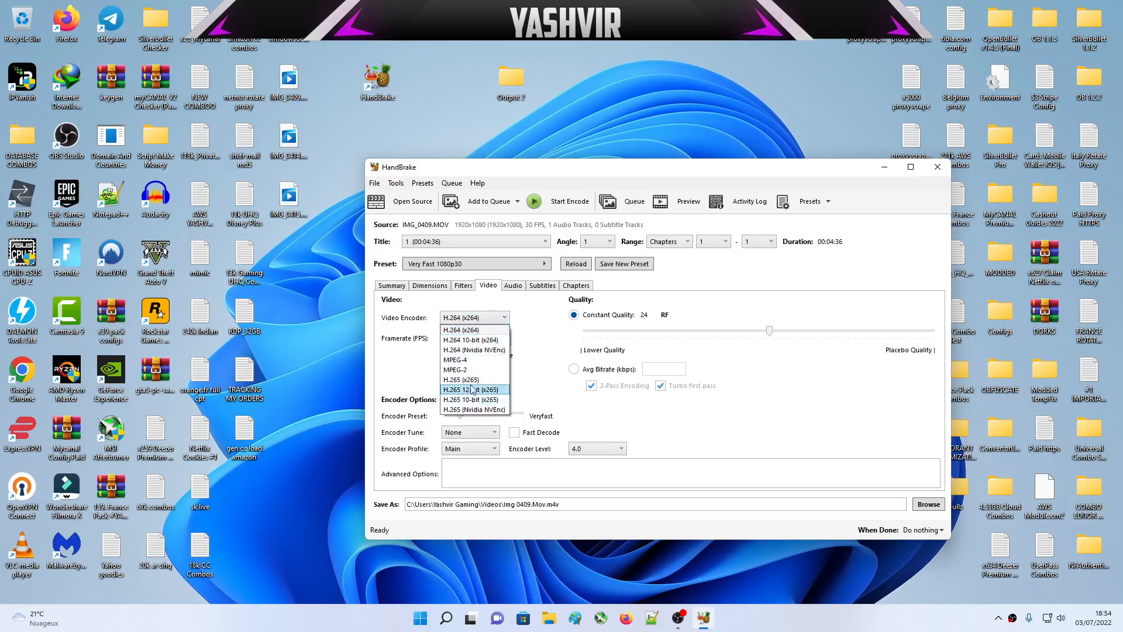
pyautogui.moveTo(473, 350)
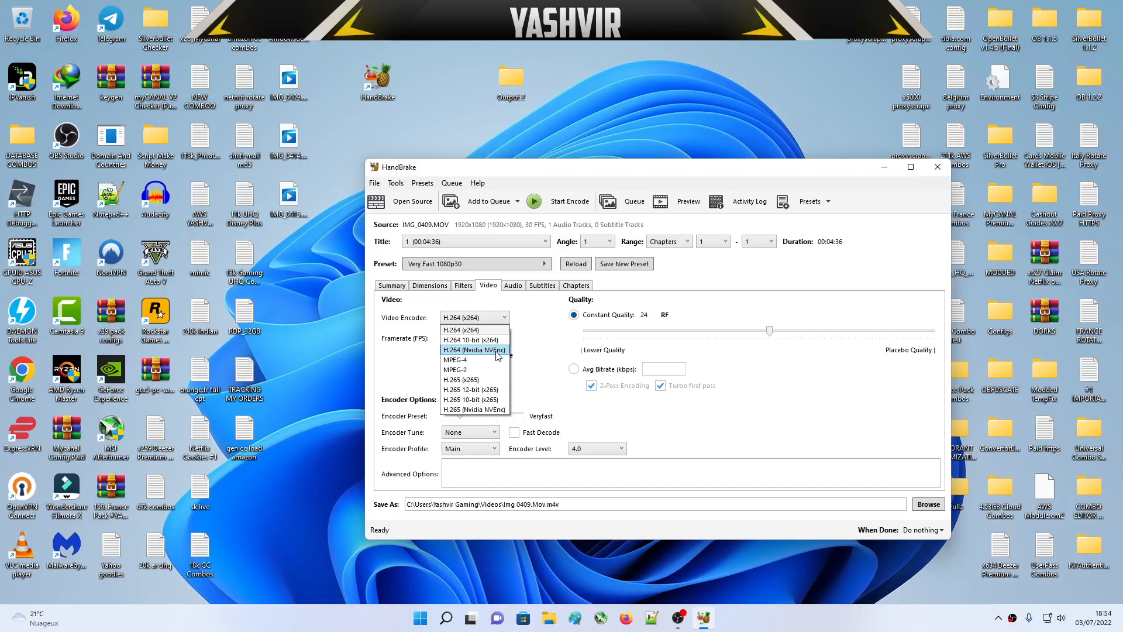
pyautogui.moveTo(494, 369)
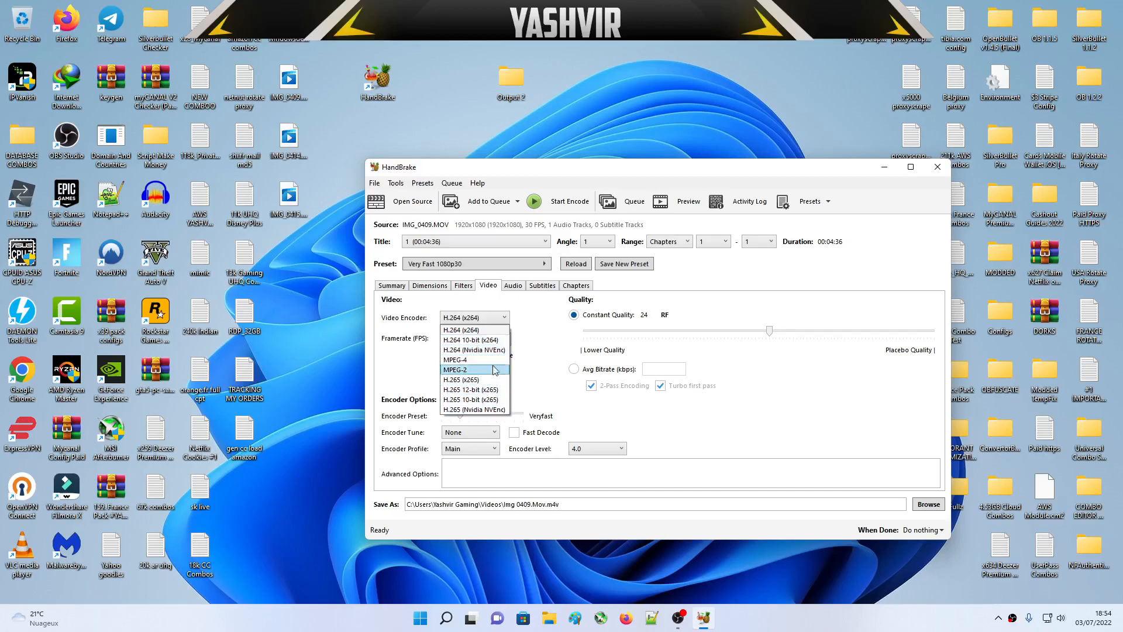
pyautogui.moveTo(474, 350)
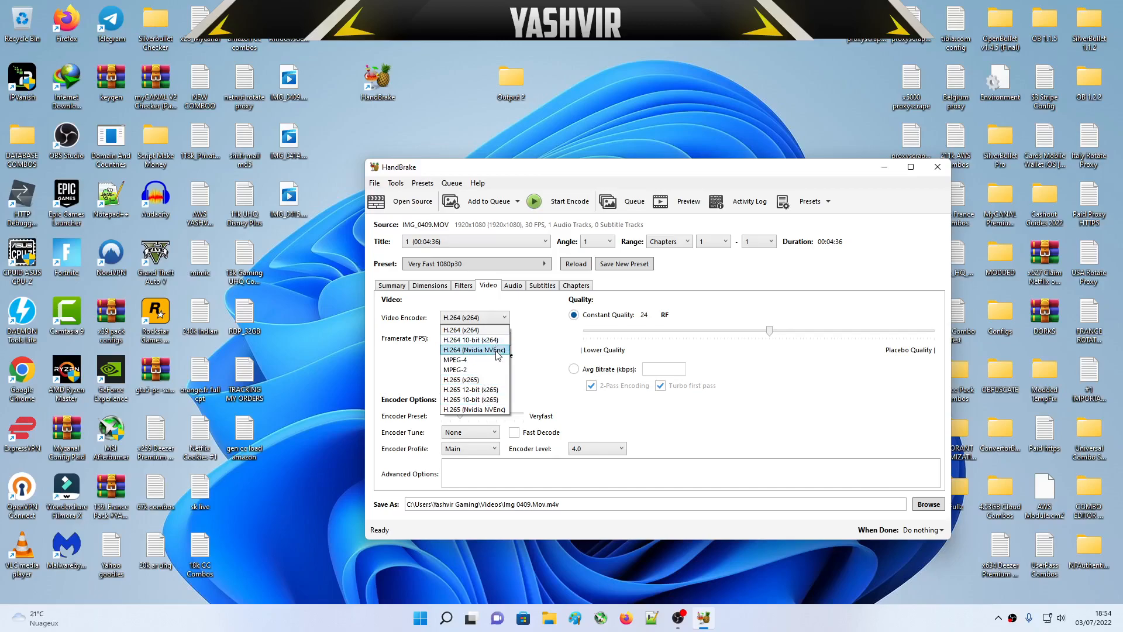
pyautogui.click(474, 349)
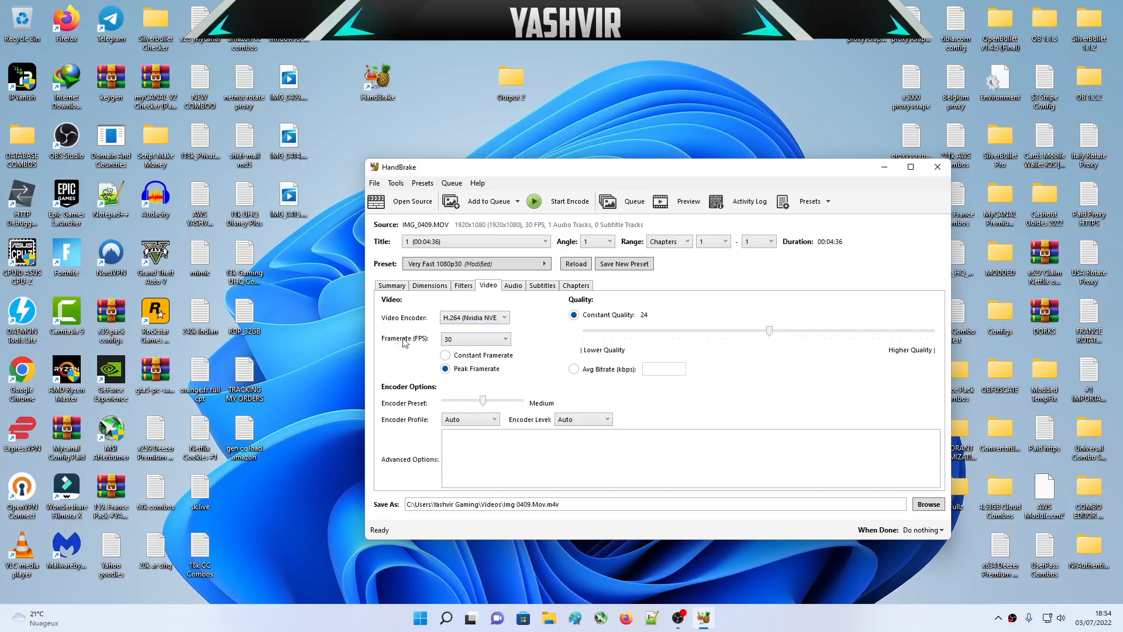
# - Set the output frame rate to 60 fps and constant quality to 5
pyautogui.click(475, 338)
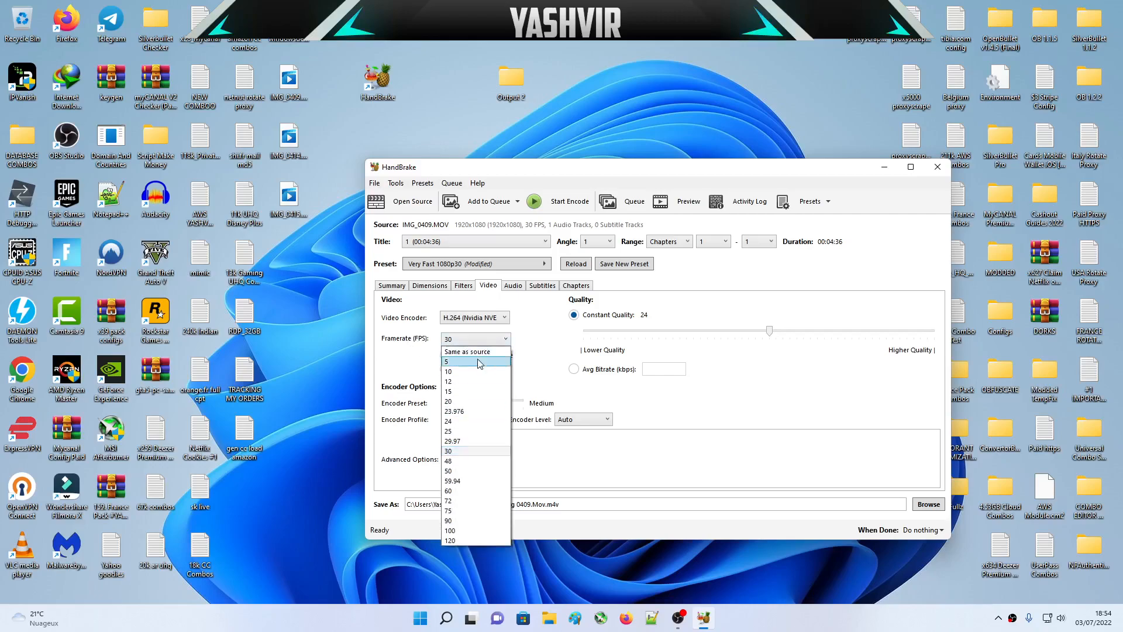
pyautogui.click(448, 490)
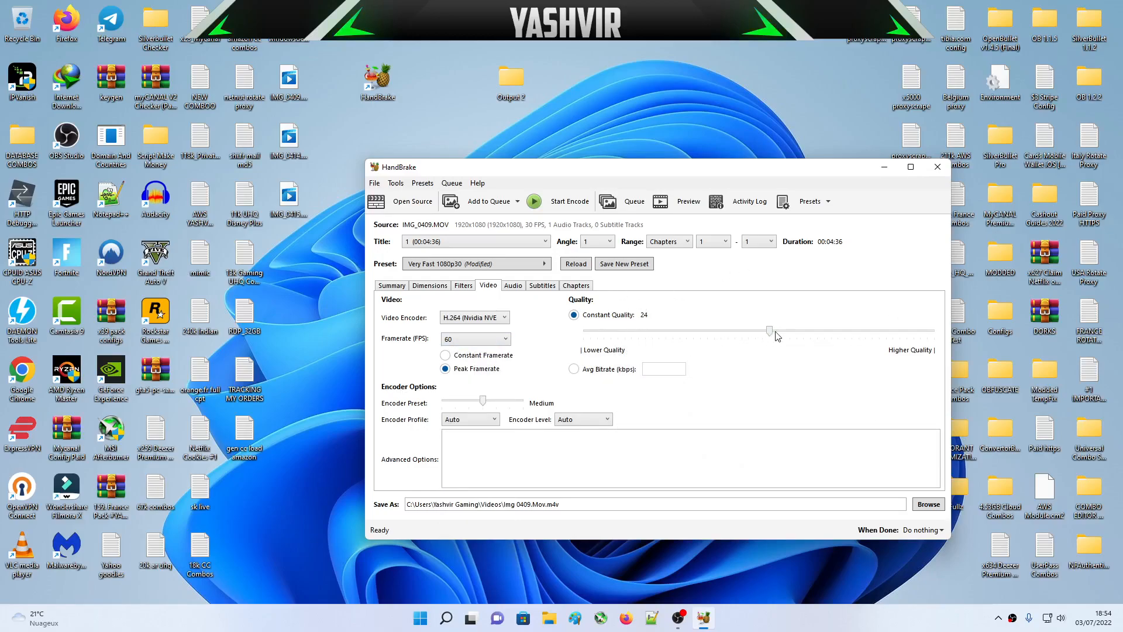
pyautogui.moveTo(768, 330); pyautogui.dragTo(915, 329)
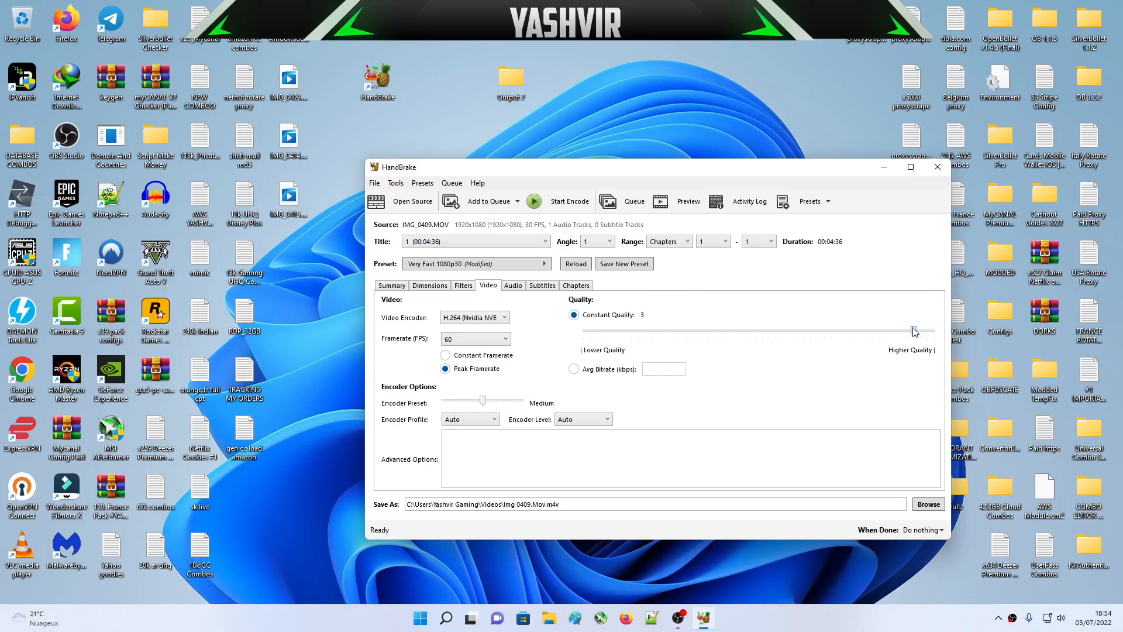
pyautogui.moveTo(914, 330); pyautogui.dragTo(899, 330)
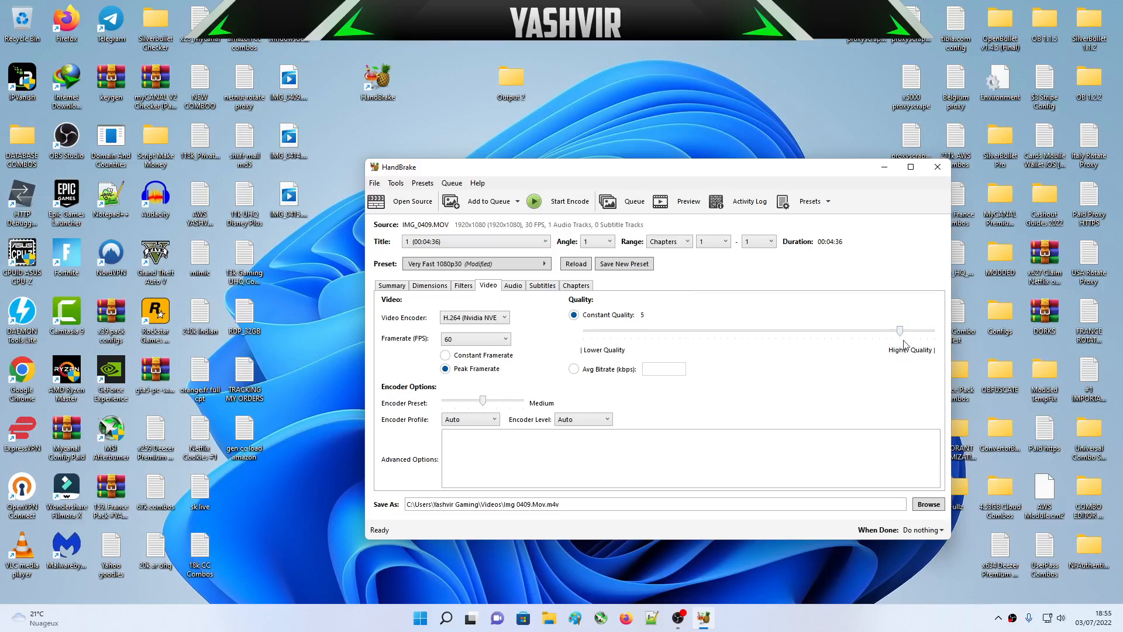
pyautogui.moveTo(887, 364)
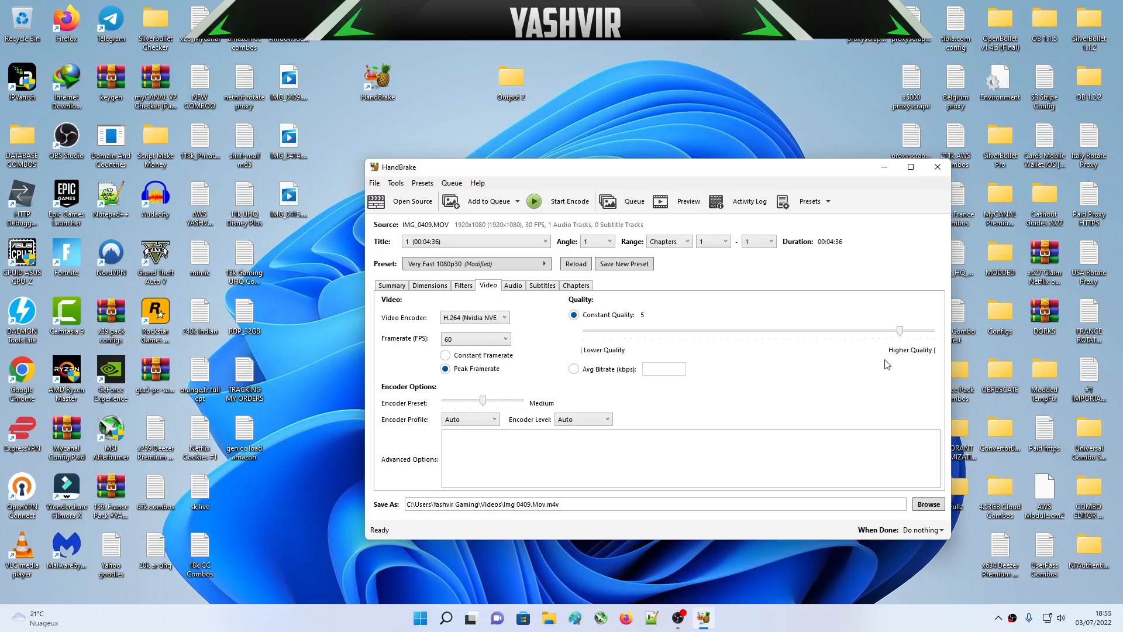
pyautogui.moveTo(633, 282)
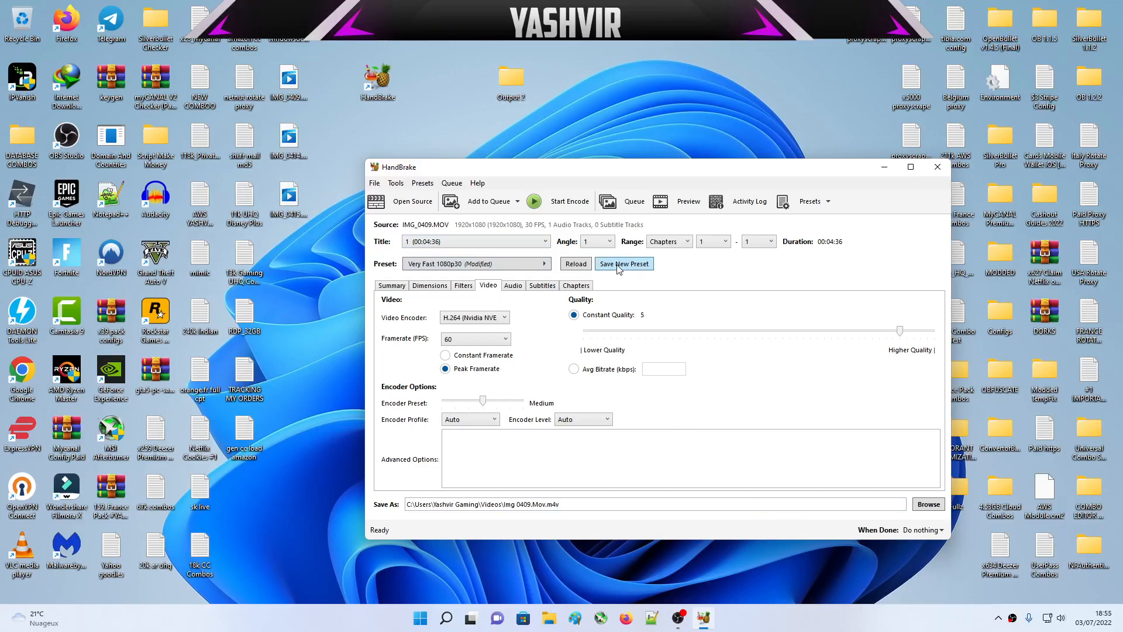
# - Save the settings as a new custom preset named Mp4 with a 1080p HD resolution limit
pyautogui.click(623, 263)
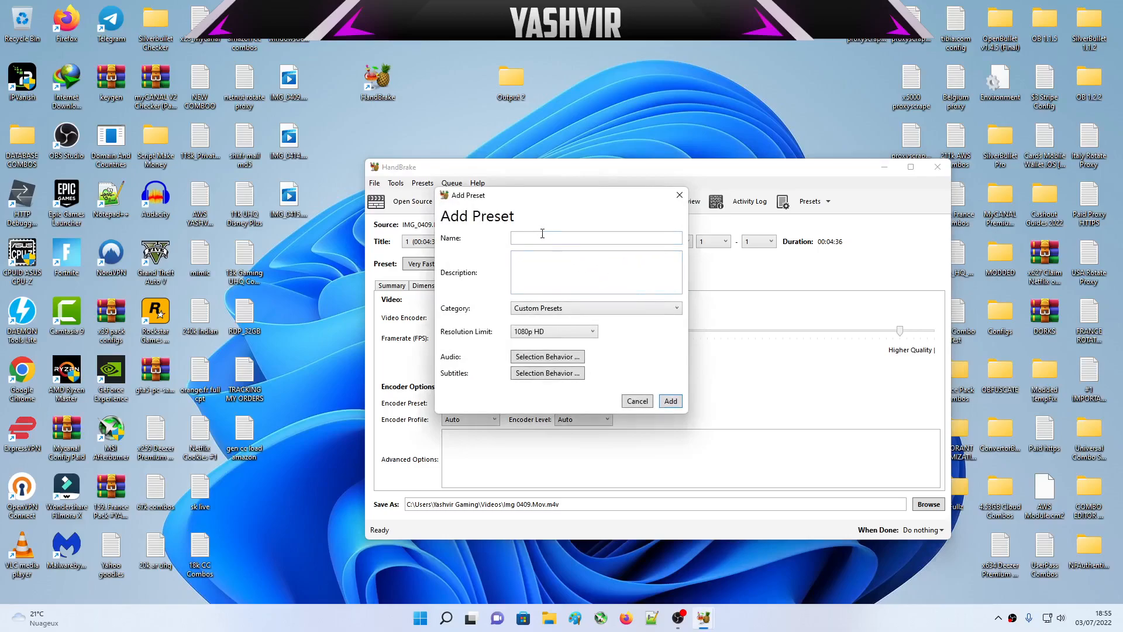
pyautogui.write('Mp4')
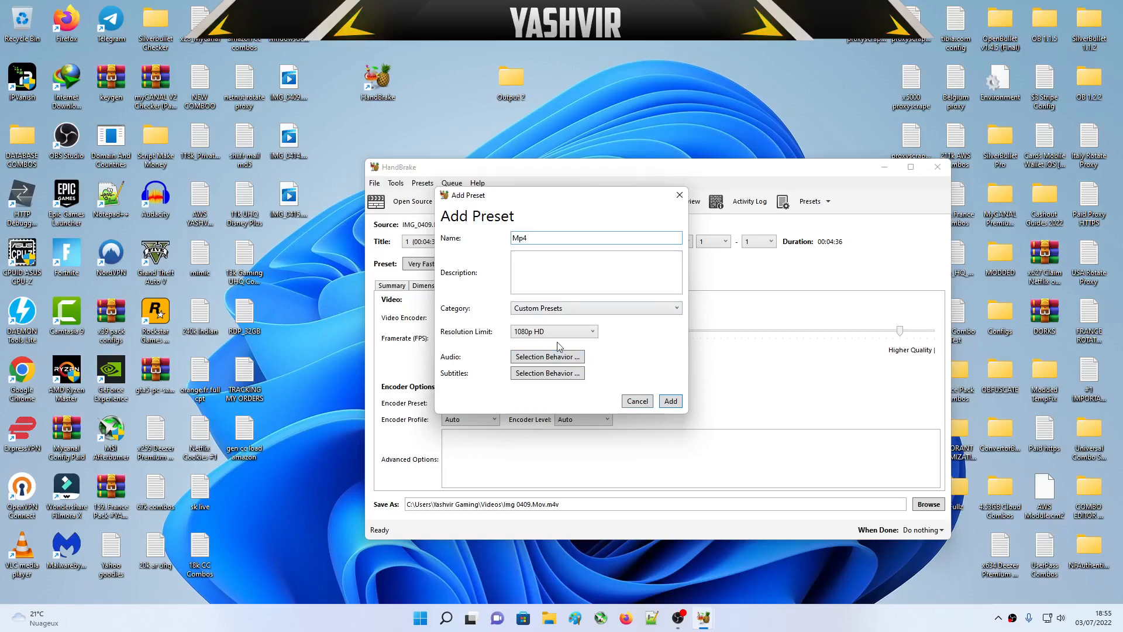
pyautogui.click(553, 331)
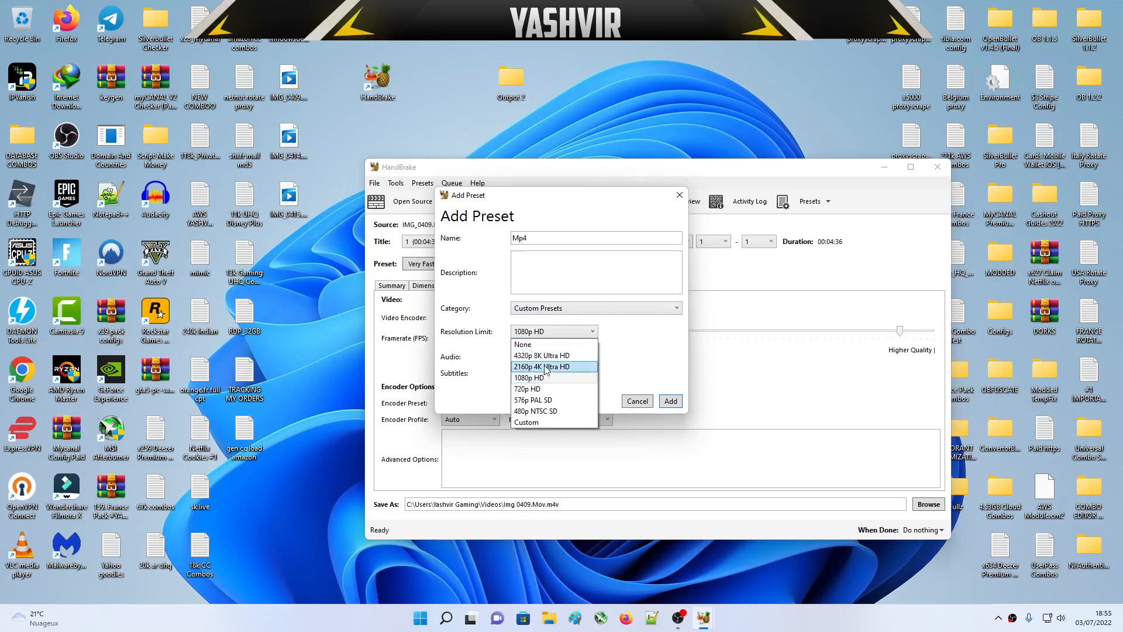
pyautogui.moveTo(540, 400)
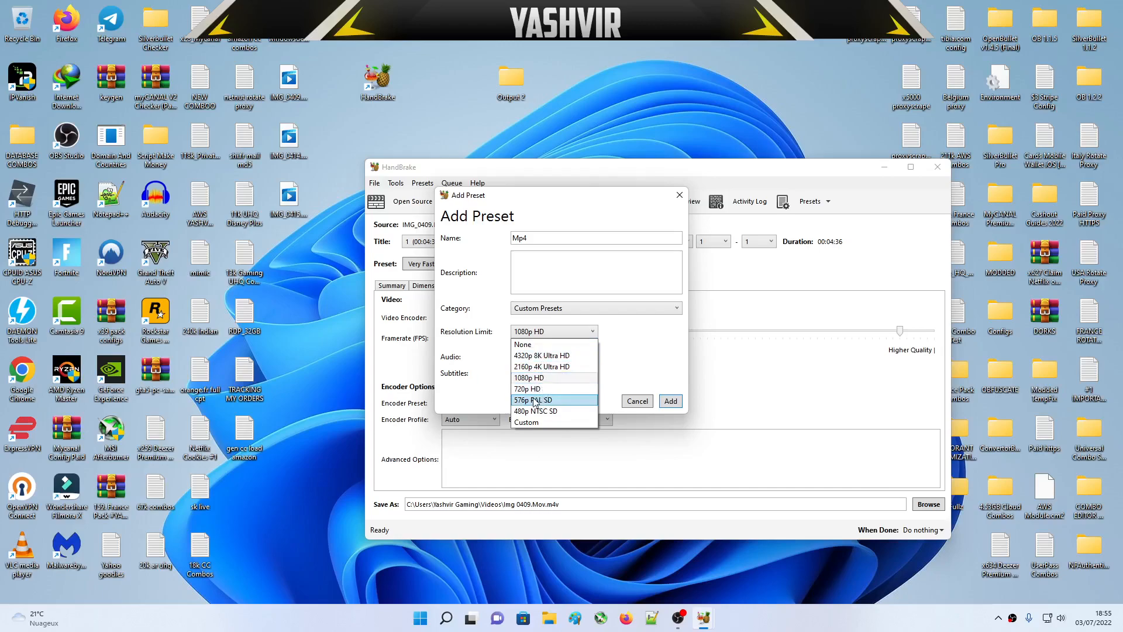
pyautogui.moveTo(550, 378)
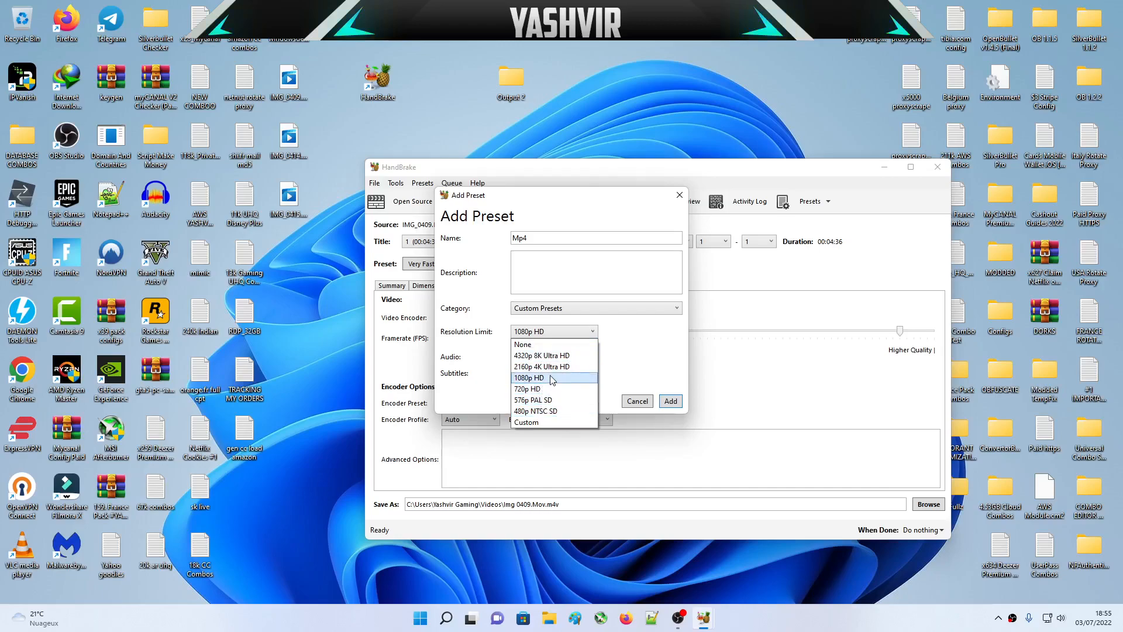
pyautogui.click(528, 377)
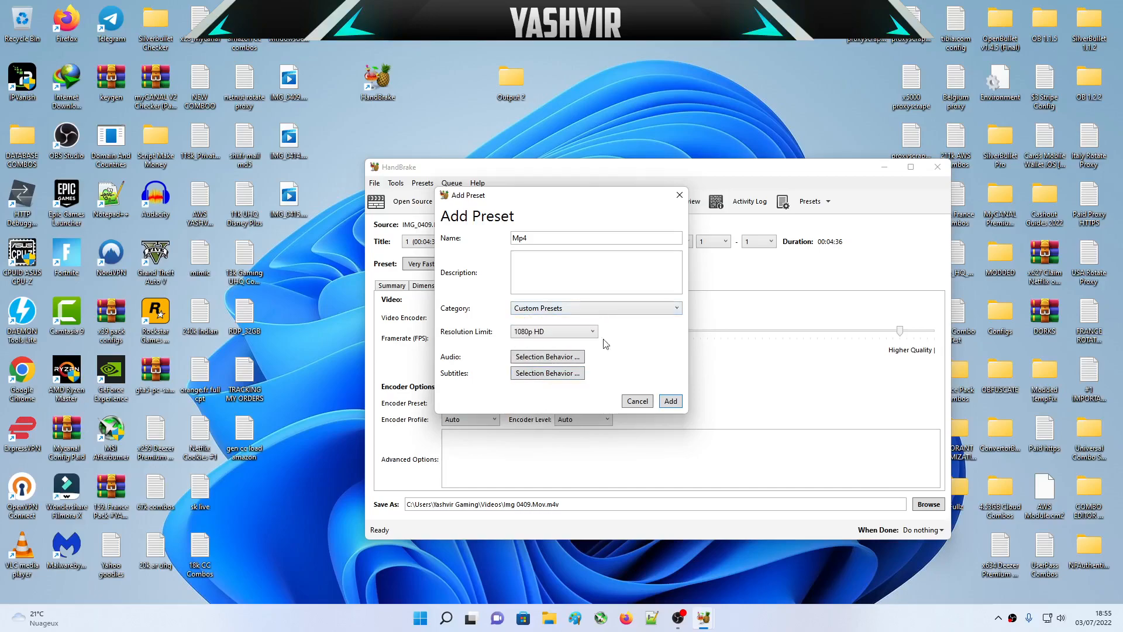
pyautogui.click(596, 308)
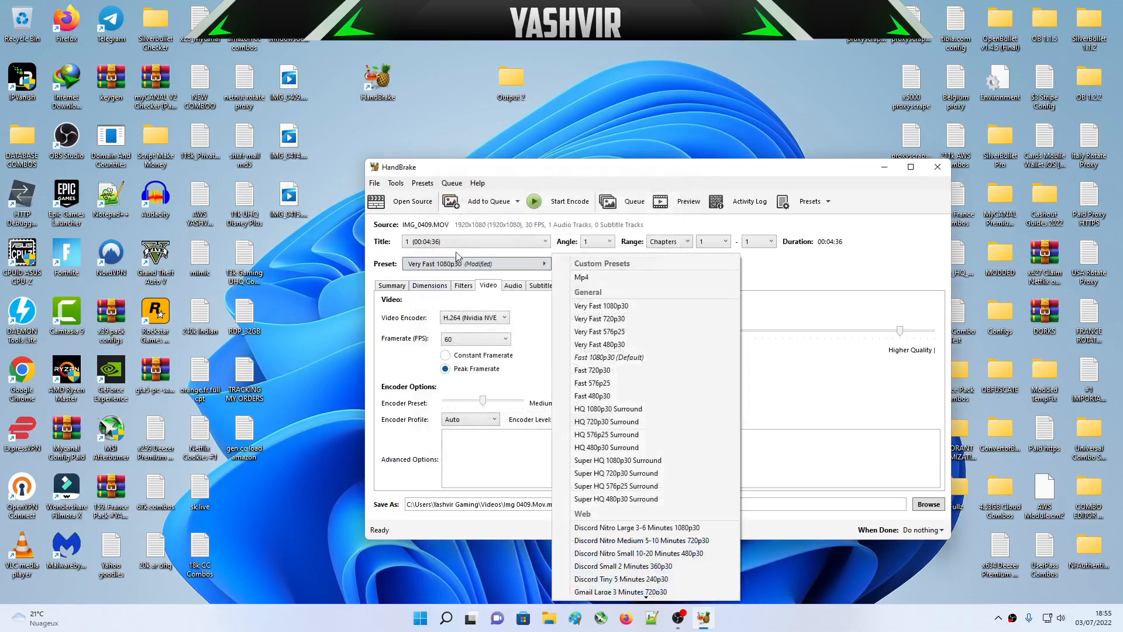
pyautogui.moveTo(582, 278)
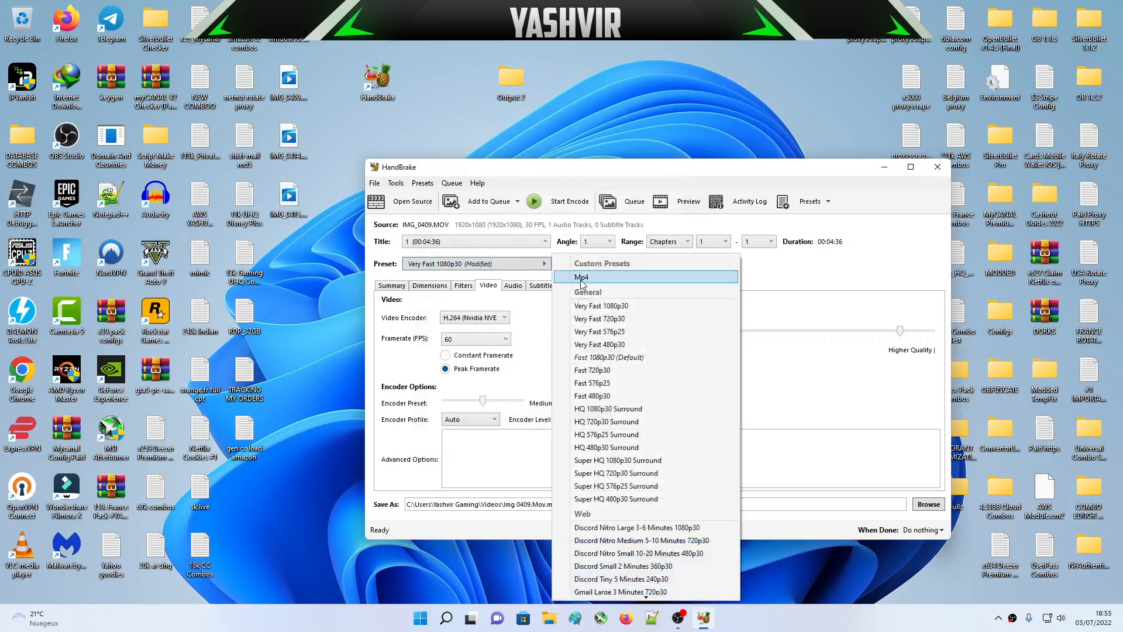
# - Apply the custom Mp4 preset and confirm the summary shows H.264 NVEnc at 60 FPS in MP4
pyautogui.click(580, 277)
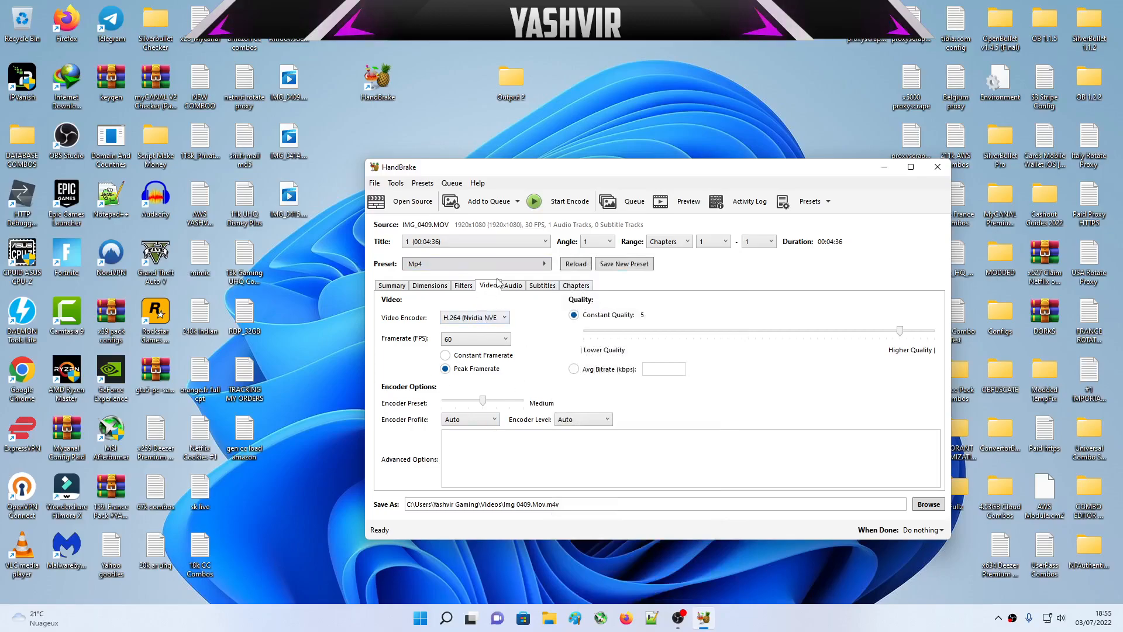
pyautogui.click(476, 264)
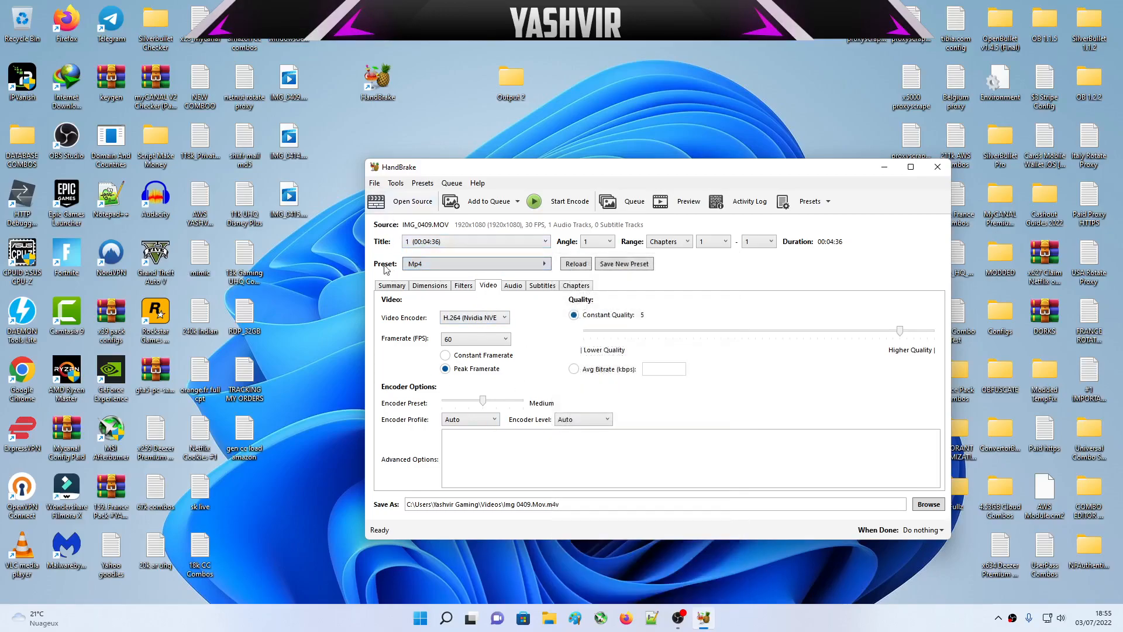
pyautogui.click(413, 201)
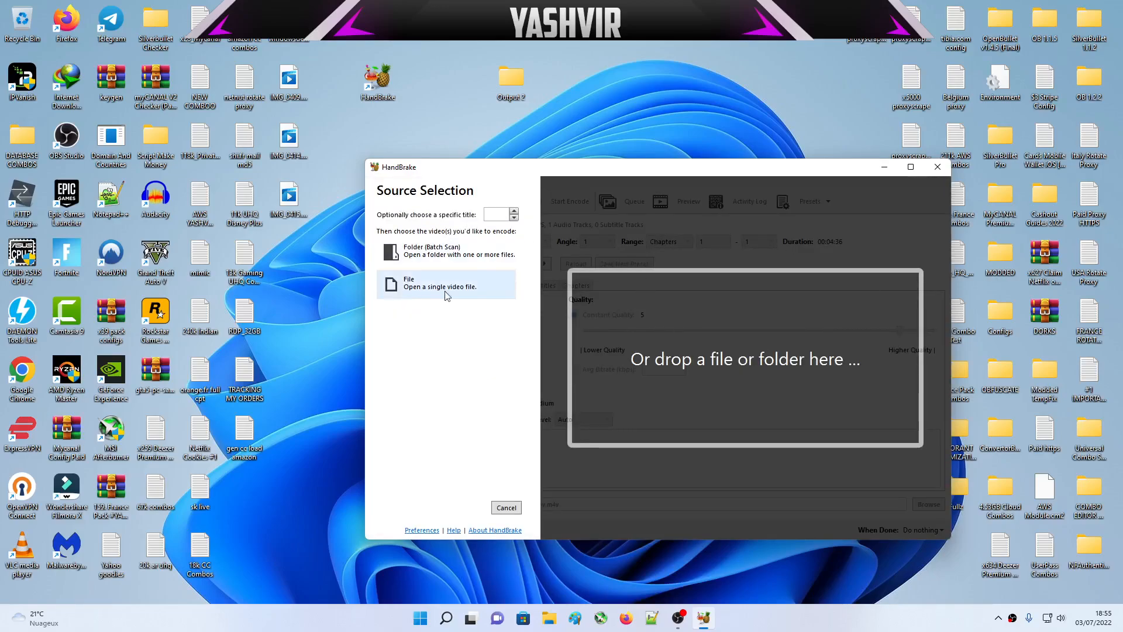
pyautogui.click(408, 286)
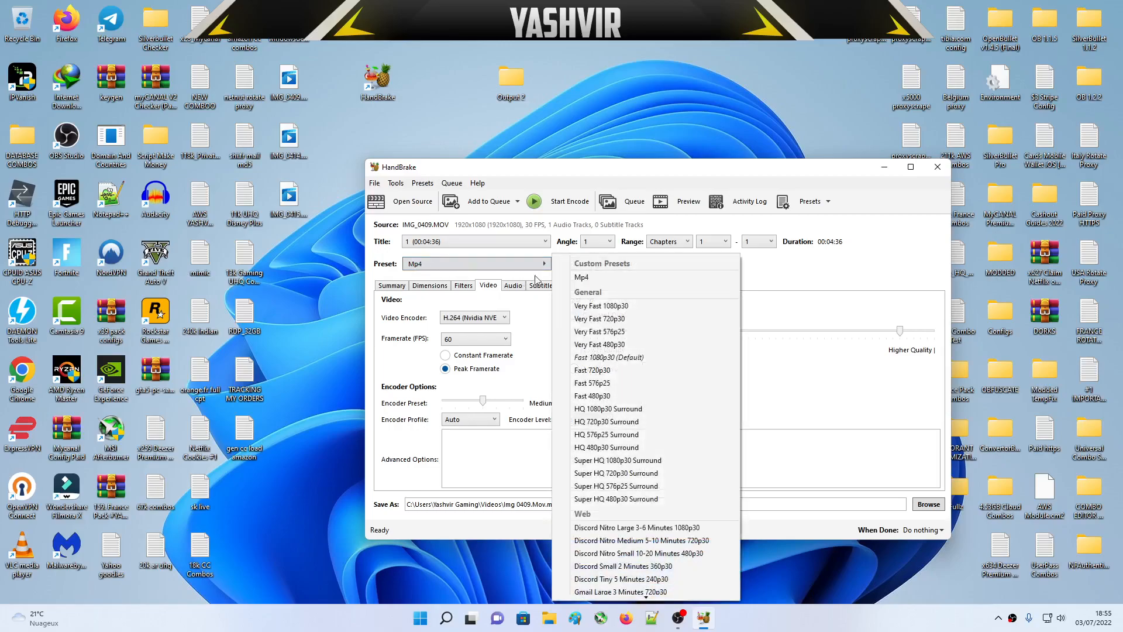
pyautogui.moveTo(582, 277)
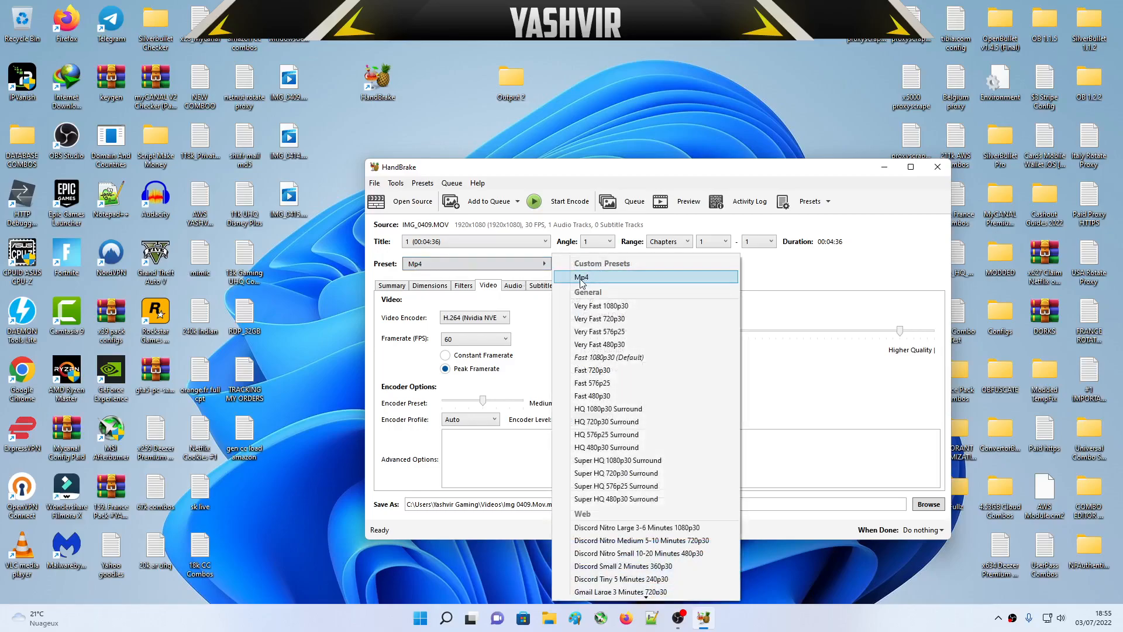
pyautogui.click(581, 277)
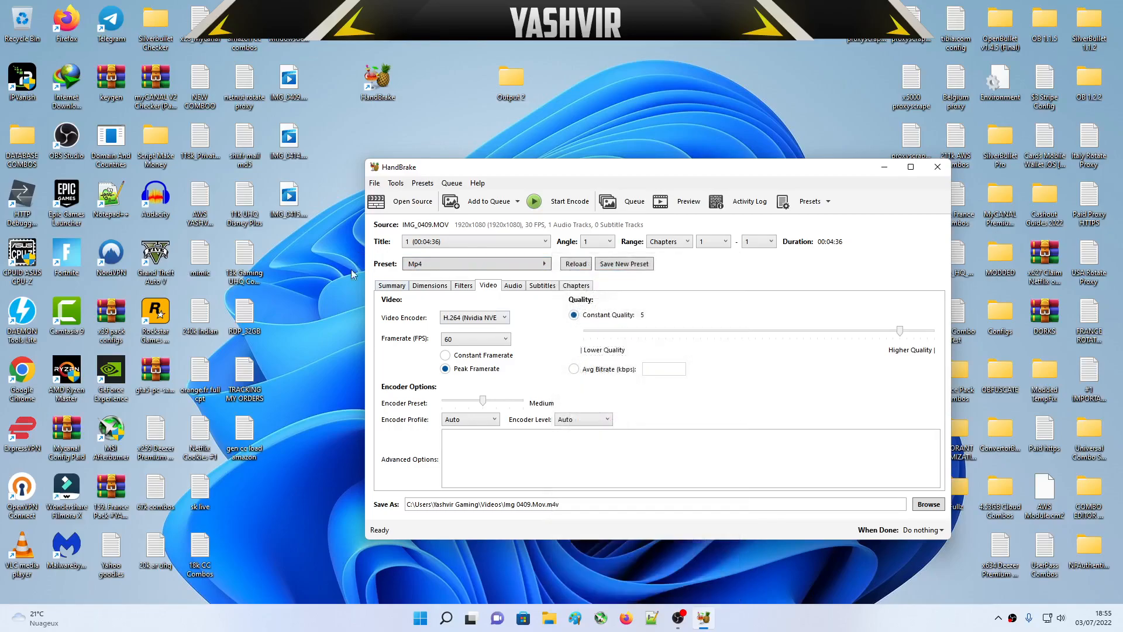
pyautogui.click(392, 285)
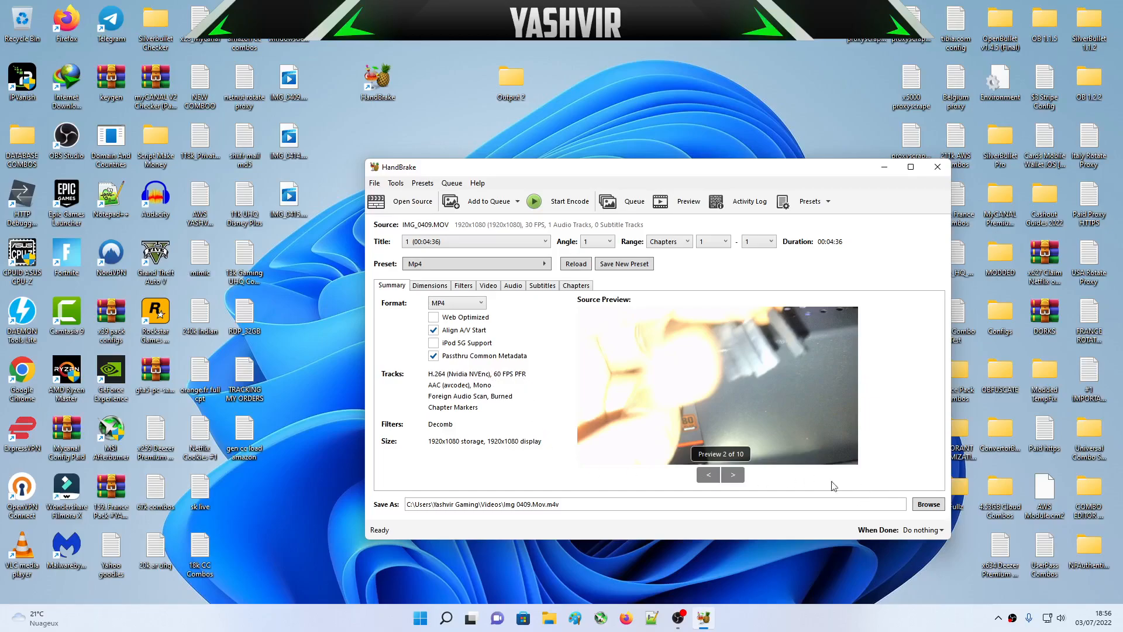
# - Set the output destination to Img 0409.mp4 in the Desktop's Output 2 folder
pyautogui.click(732, 474)
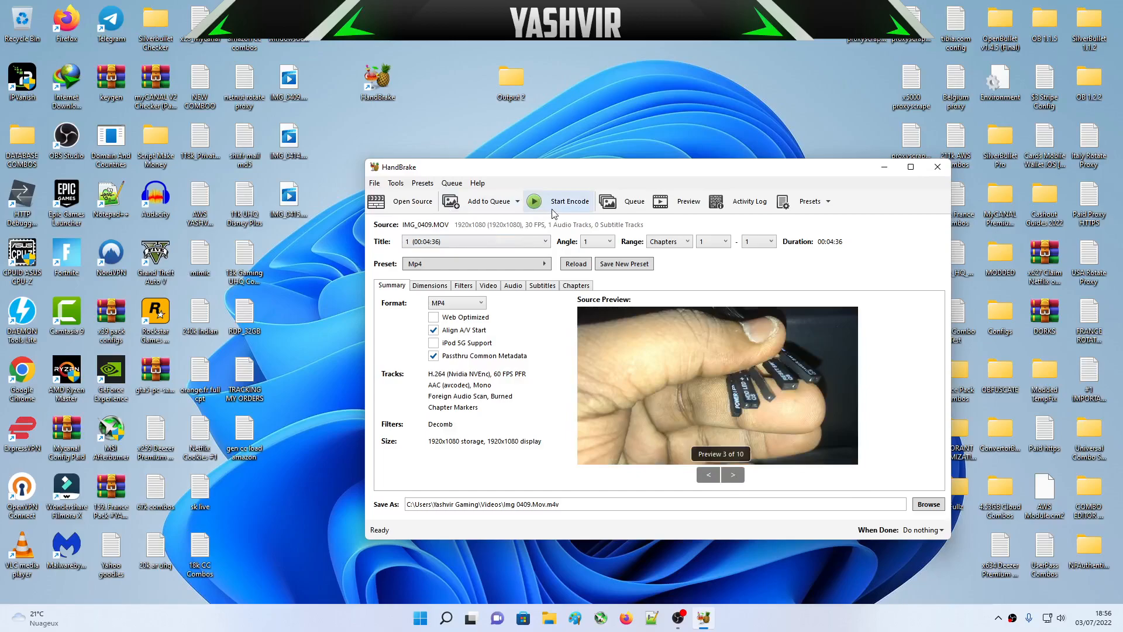
pyautogui.click(928, 503)
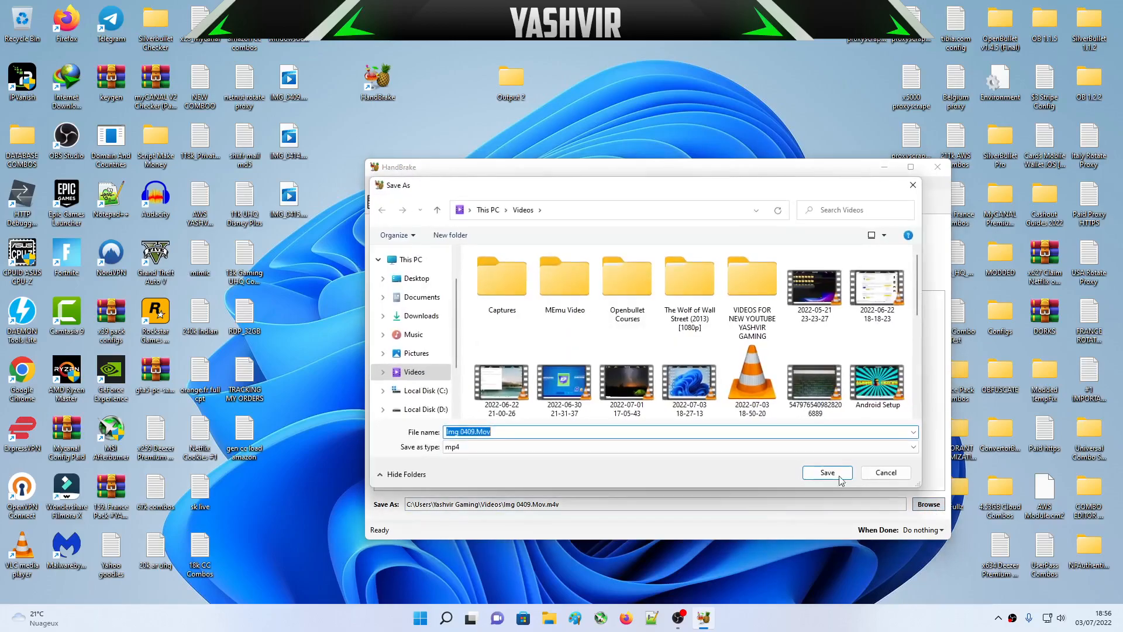
pyautogui.click(415, 278)
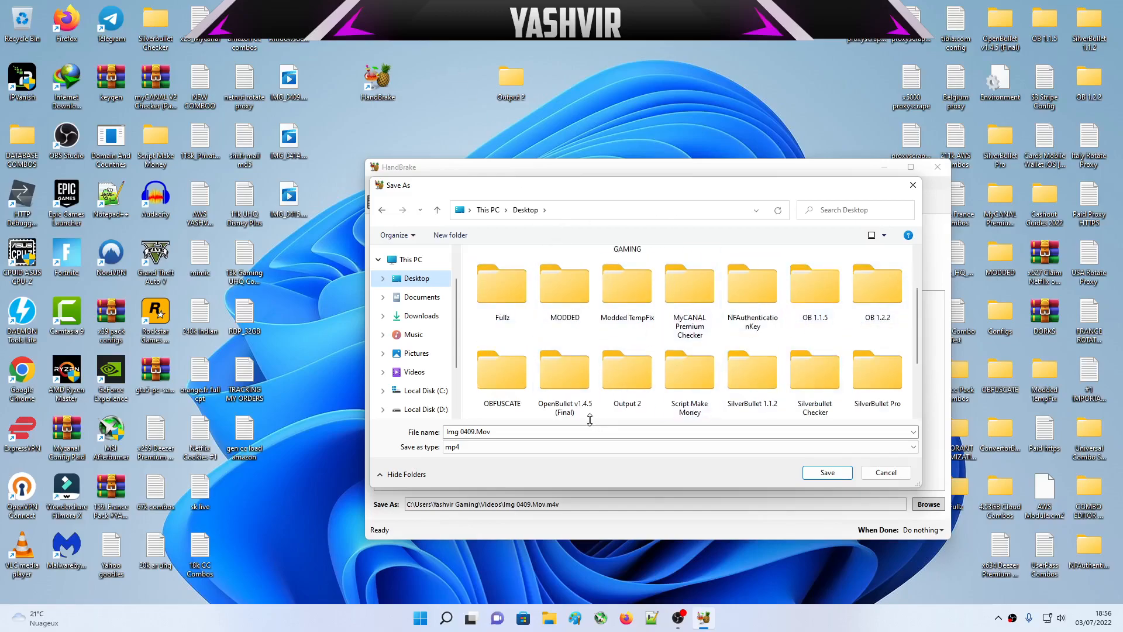
pyautogui.doubleClick(625, 367)
pyautogui.write('mp')
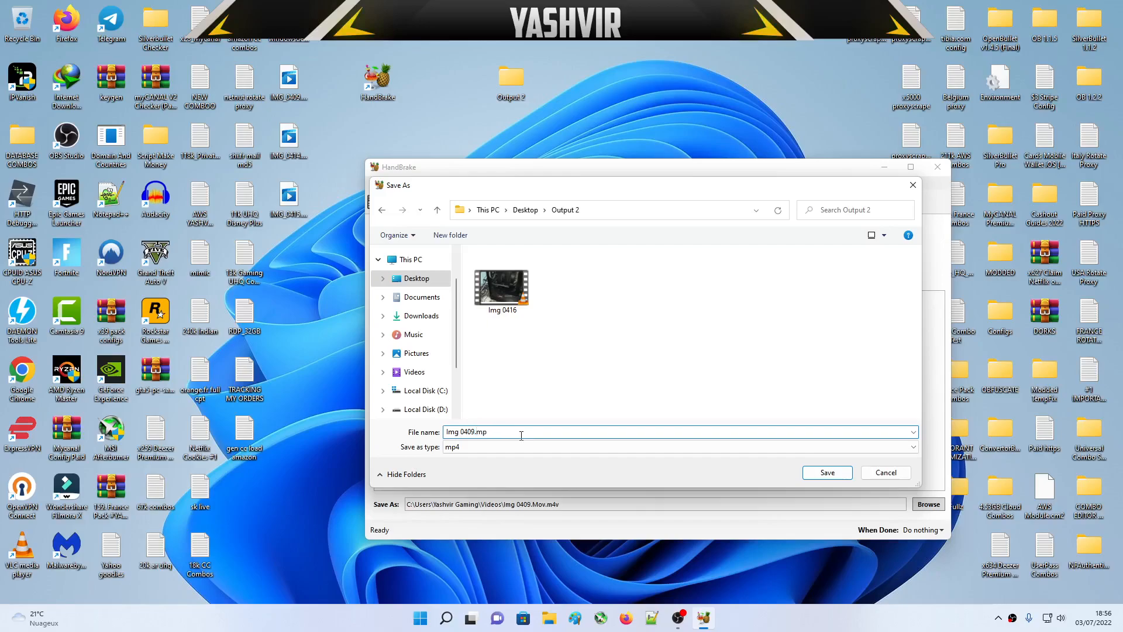
pyautogui.click(825, 472)
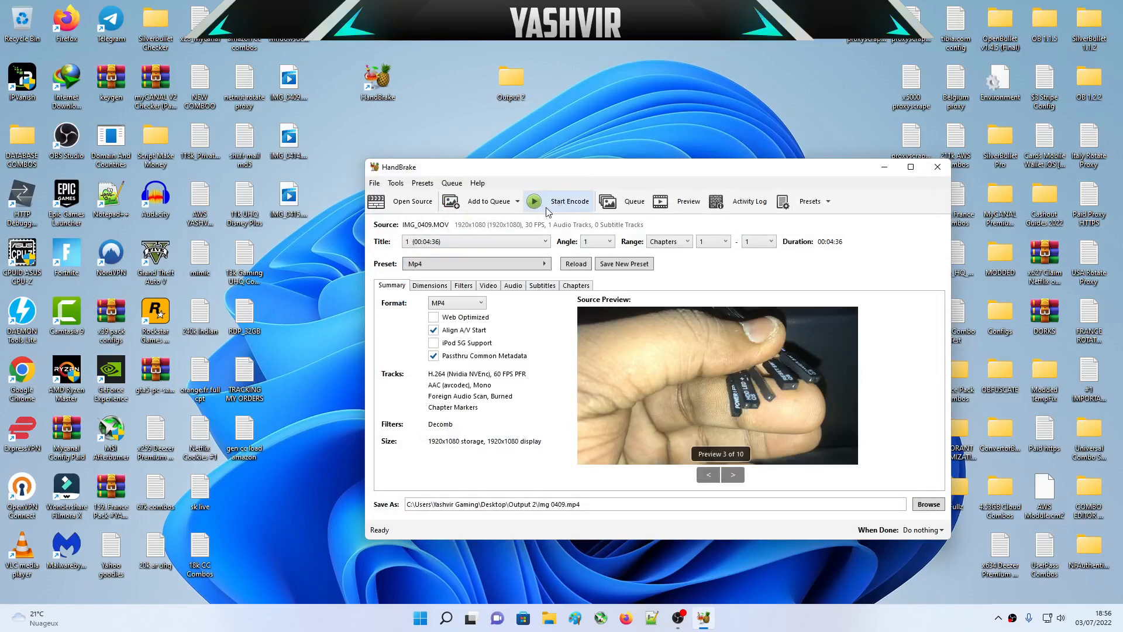
pyautogui.moveTo(533, 213)
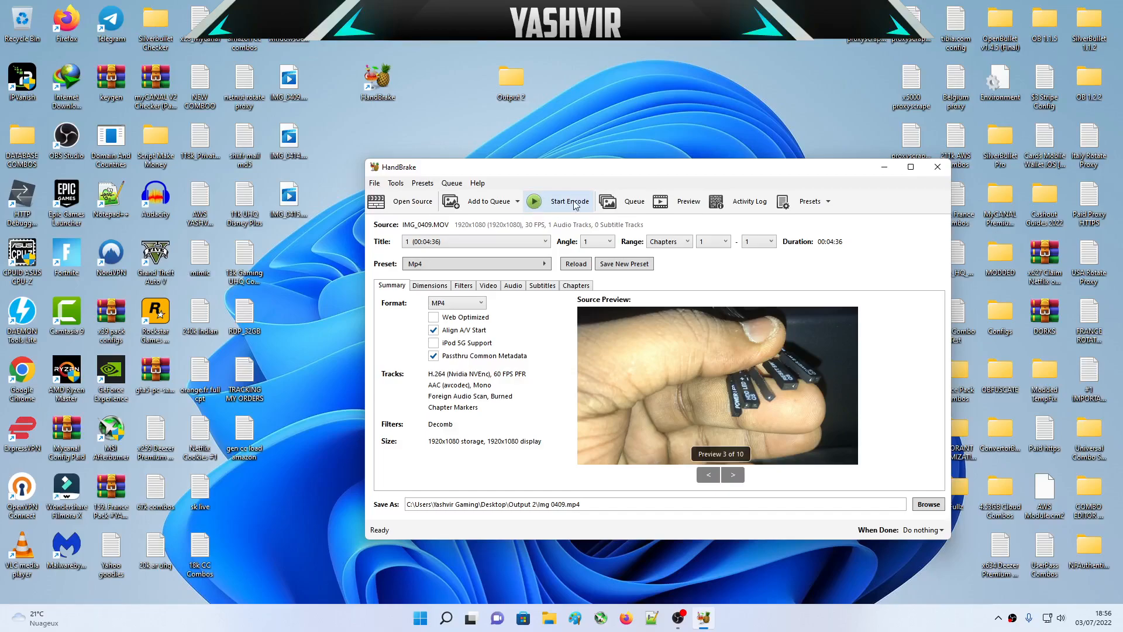
# - Start encoding Img 0409.mp4 and let the queue finish
pyautogui.click(565, 201)
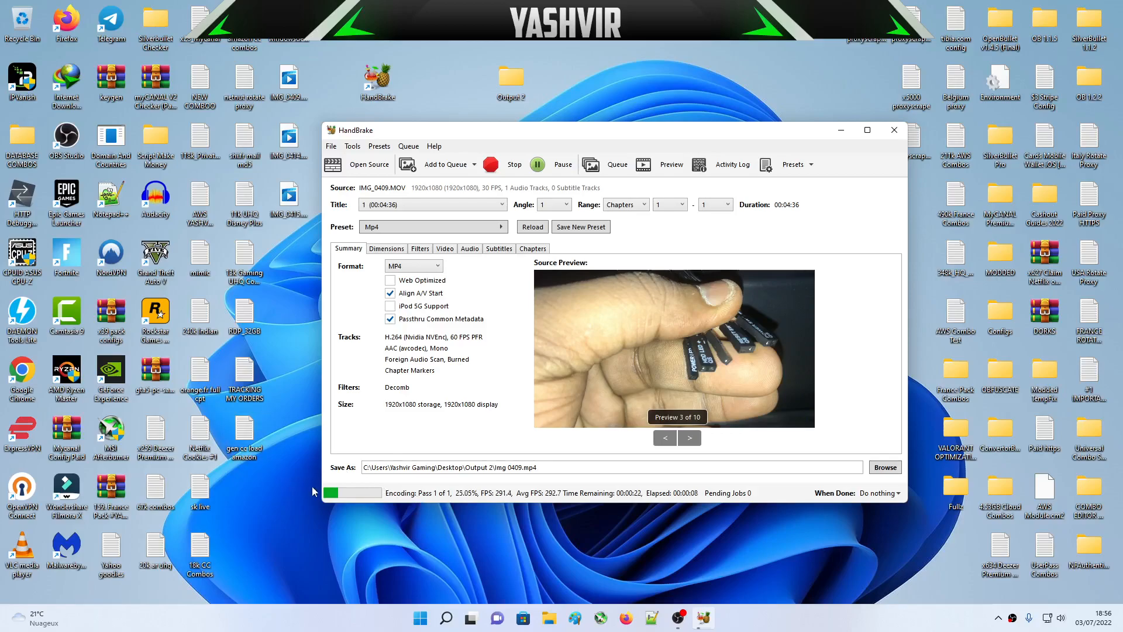
pyautogui.moveTo(368, 496)
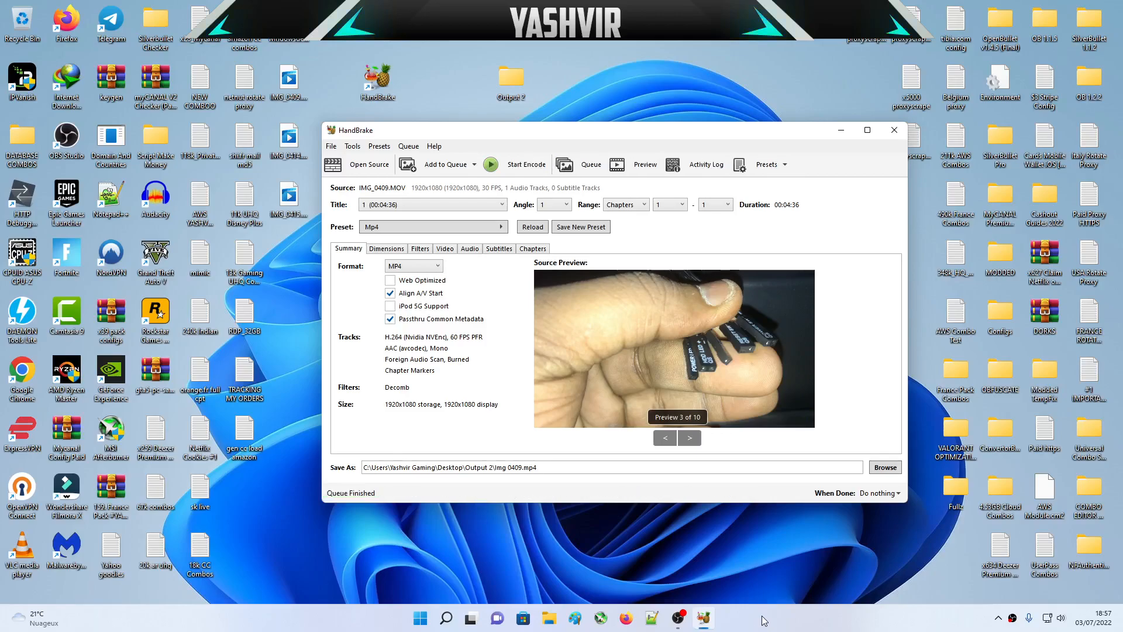
pyautogui.moveTo(400, 505)
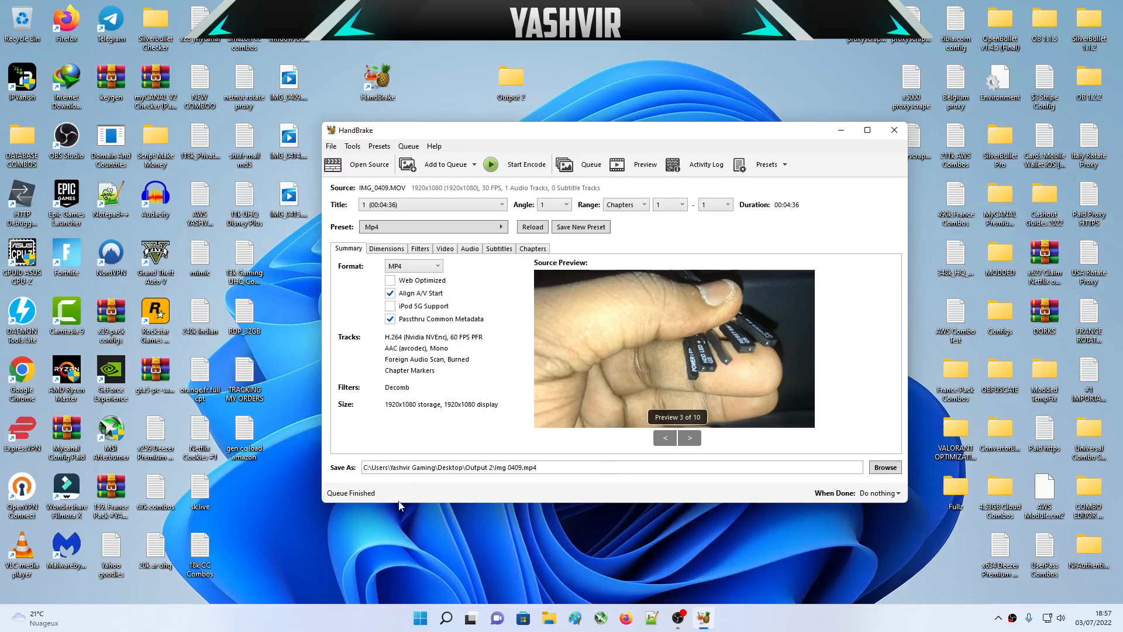
# - Check the encoded Img 0409 in the Output 2 folder, then start Camtasia
pyautogui.doubleClick(510, 80)
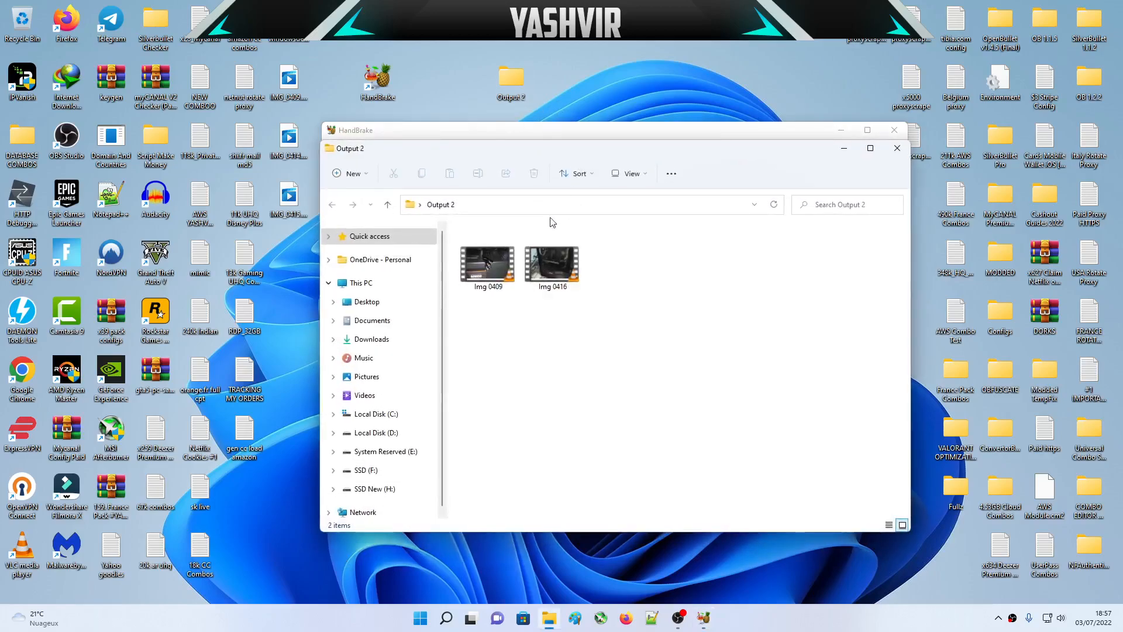
pyautogui.click(551, 261)
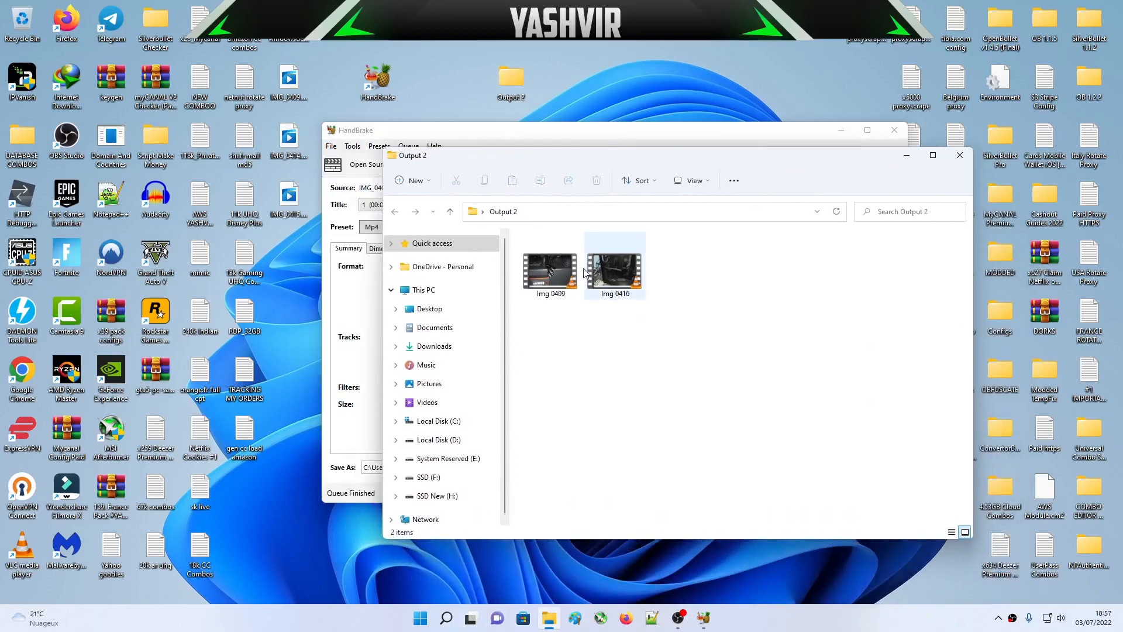
pyautogui.click(550, 269)
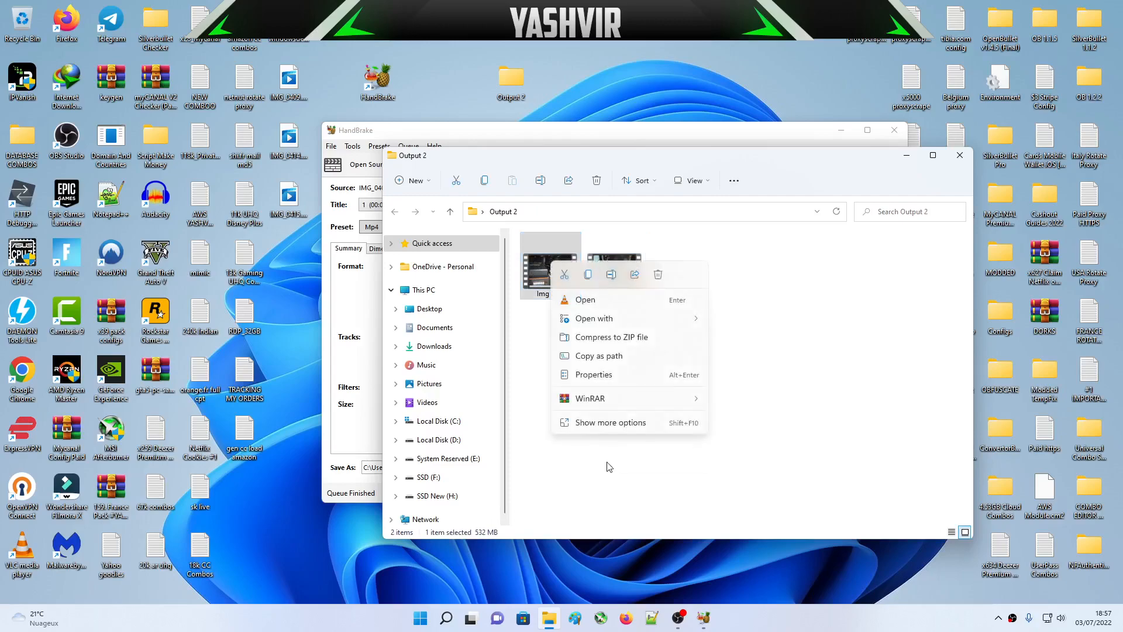
pyautogui.click(593, 375)
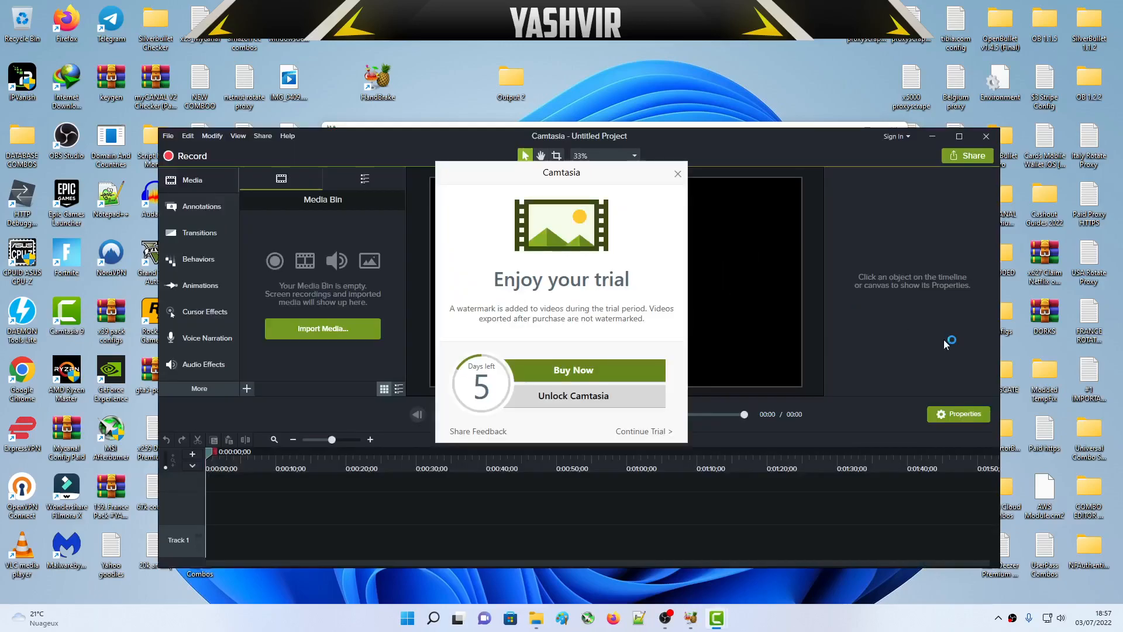
# - Continue the Camtasia trial and bring Img 0409.mp4 into the Media Bin and onto Track 1
pyautogui.click(676, 173)
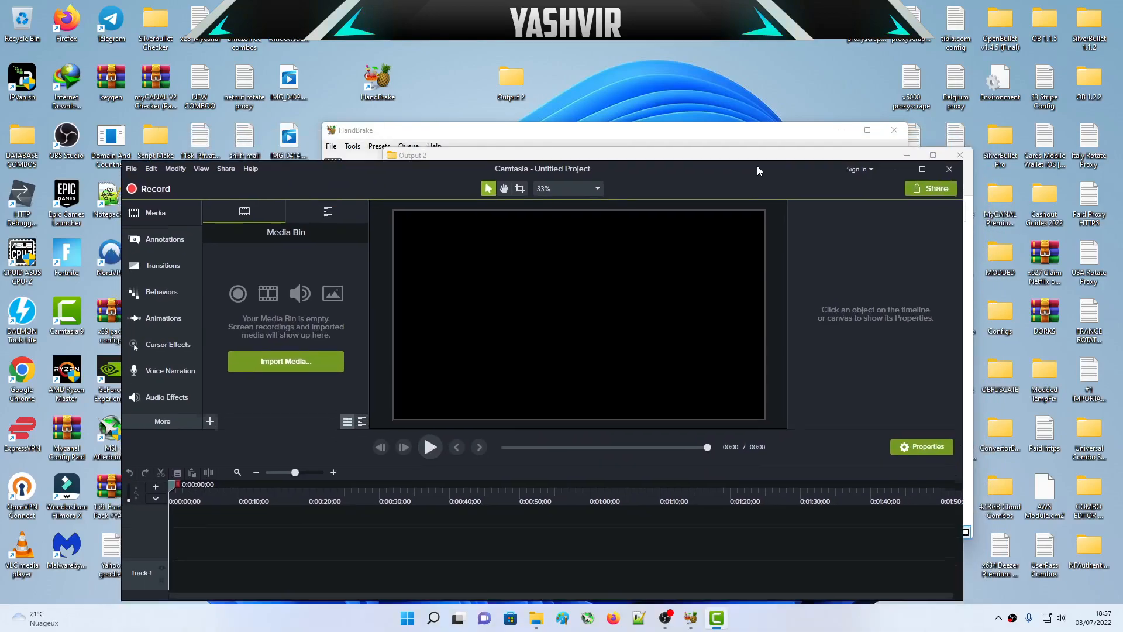
pyautogui.moveTo(769, 374)
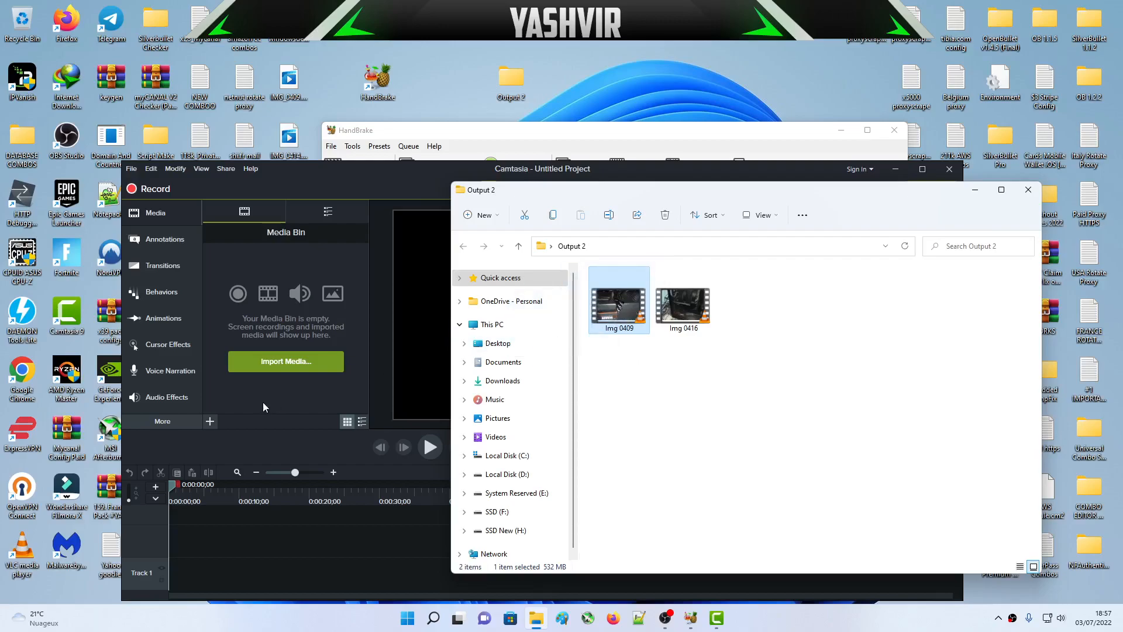
pyautogui.moveTo(254, 301)
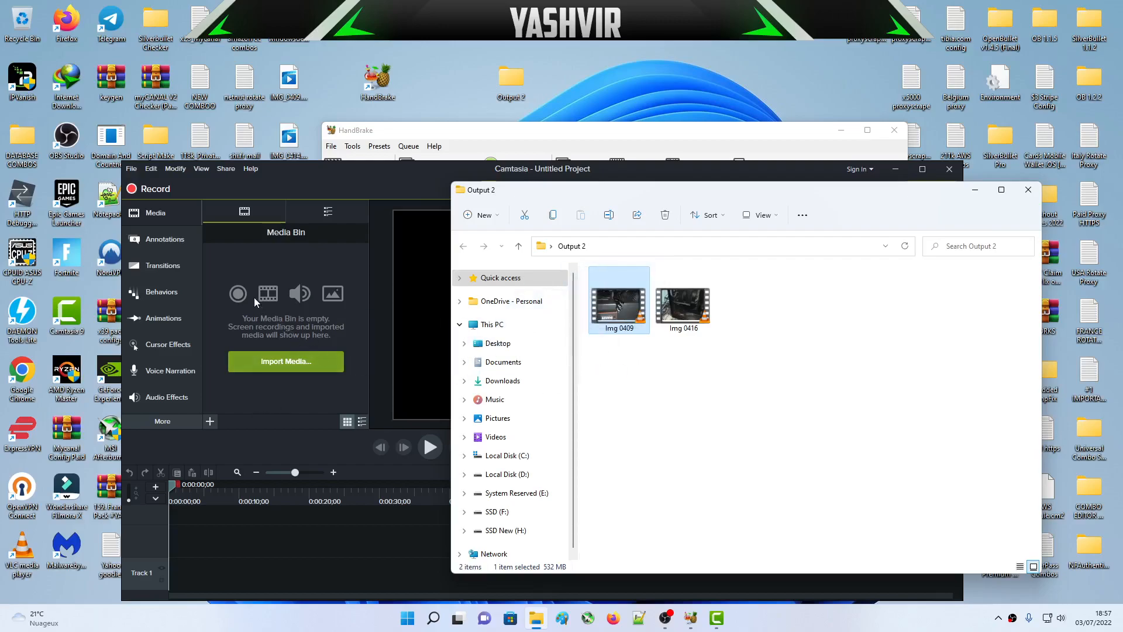
pyautogui.rightClick(246, 273)
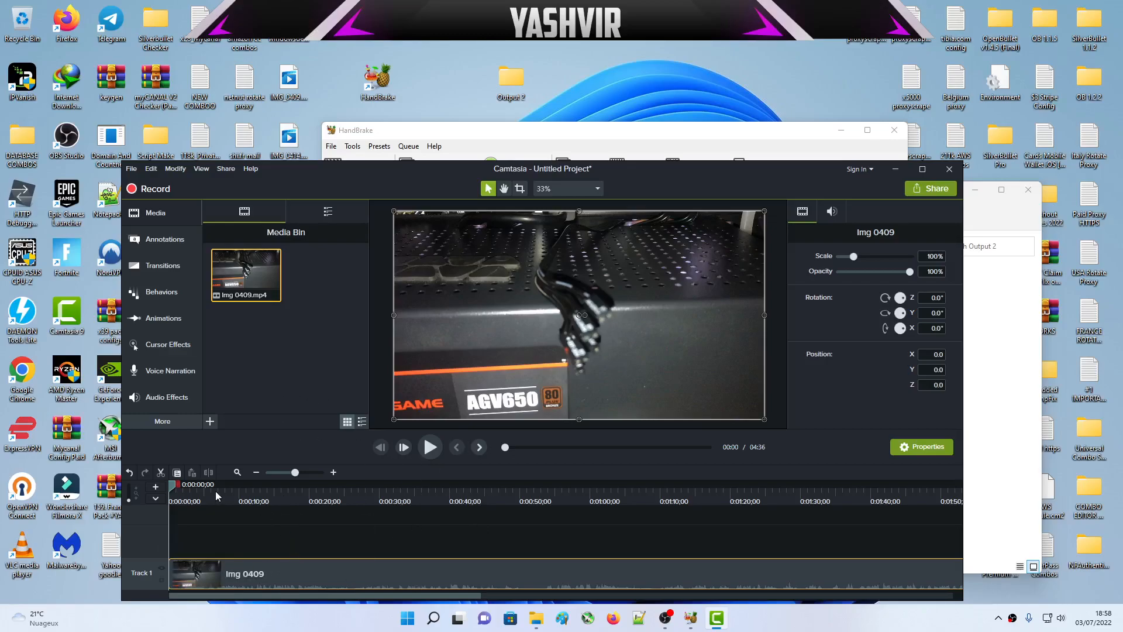
pyautogui.click(407, 485)
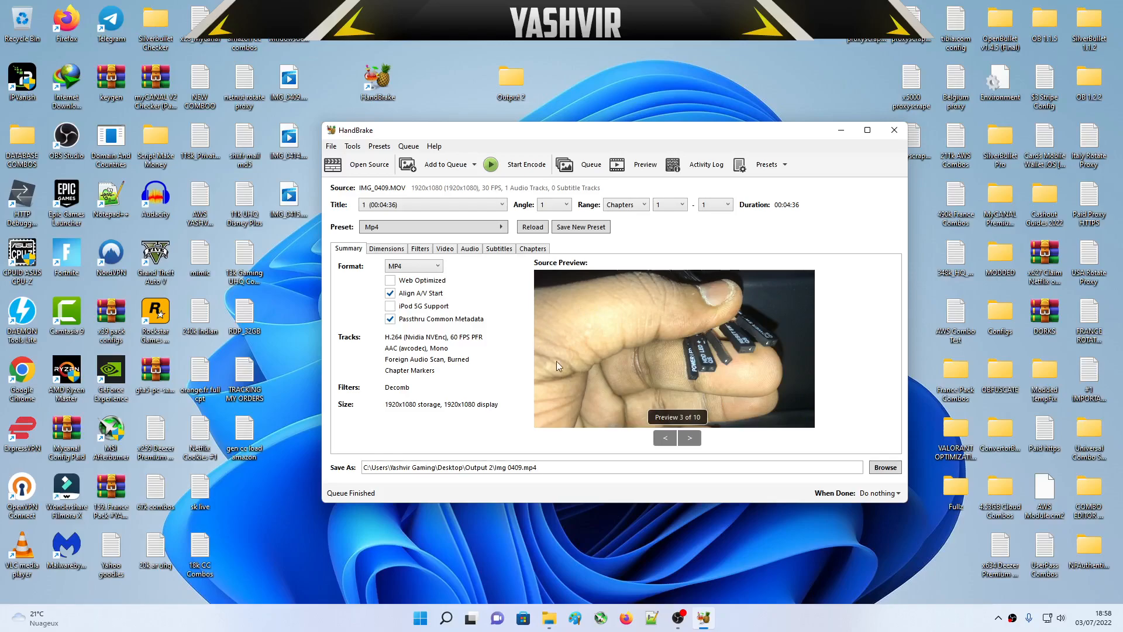
pyautogui.moveTo(546, 155)
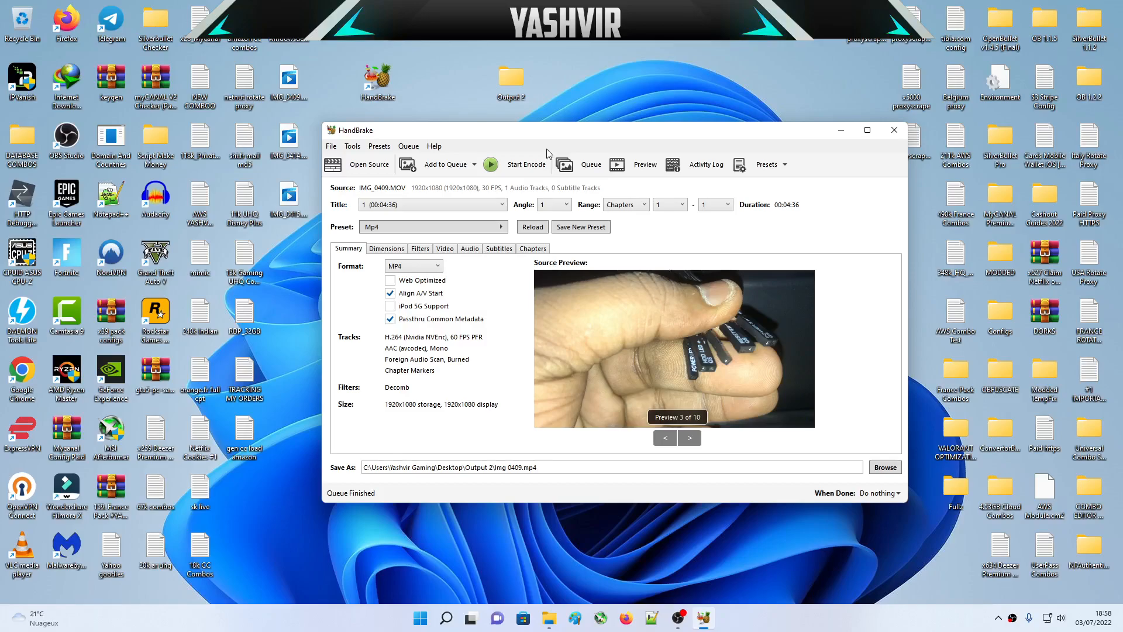
pyautogui.moveTo(553, 148)
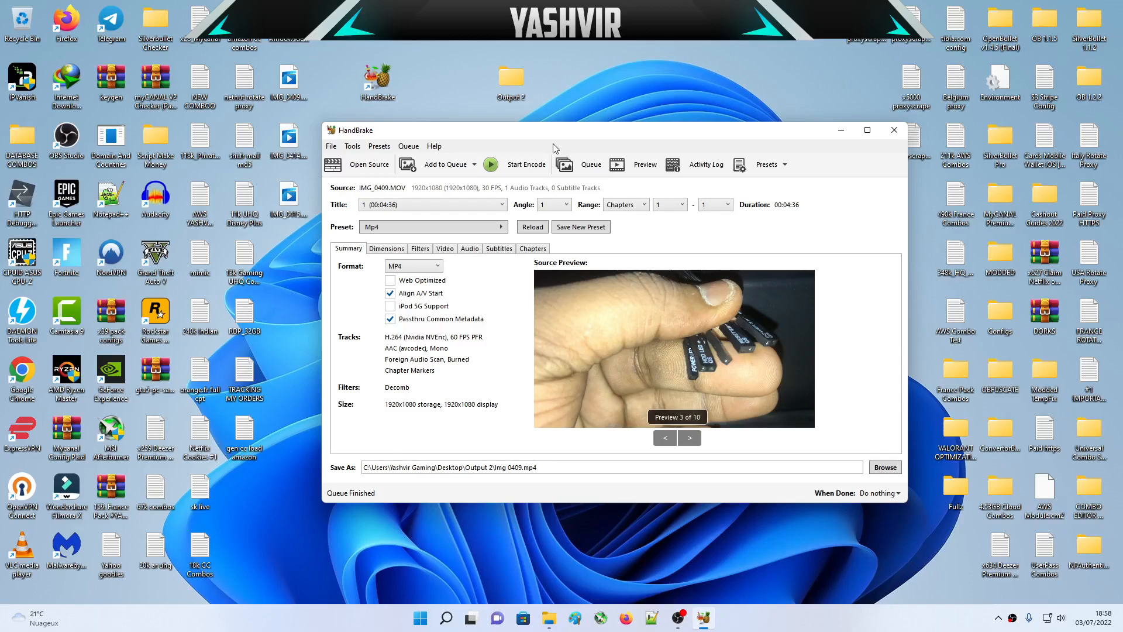